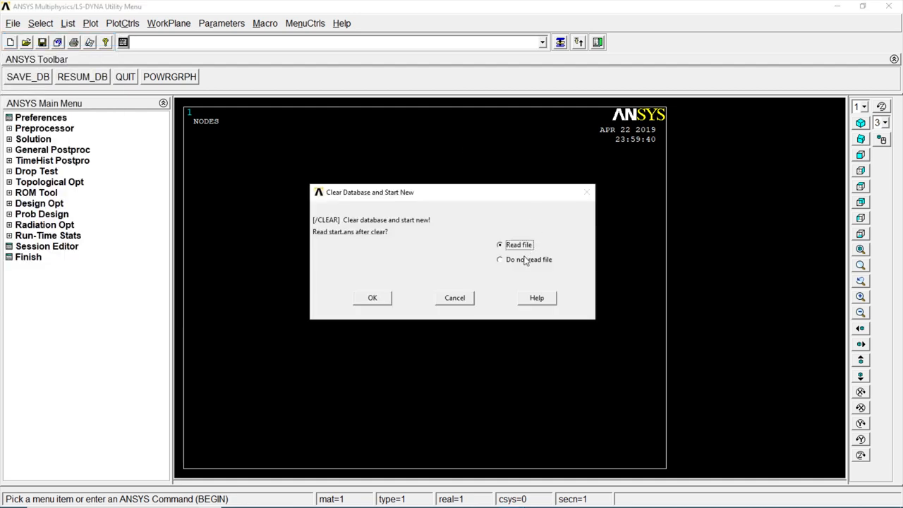
Clear all previous input and start a fresh, empty database.
{"action": "left_click", "coordinate": [373, 298]}
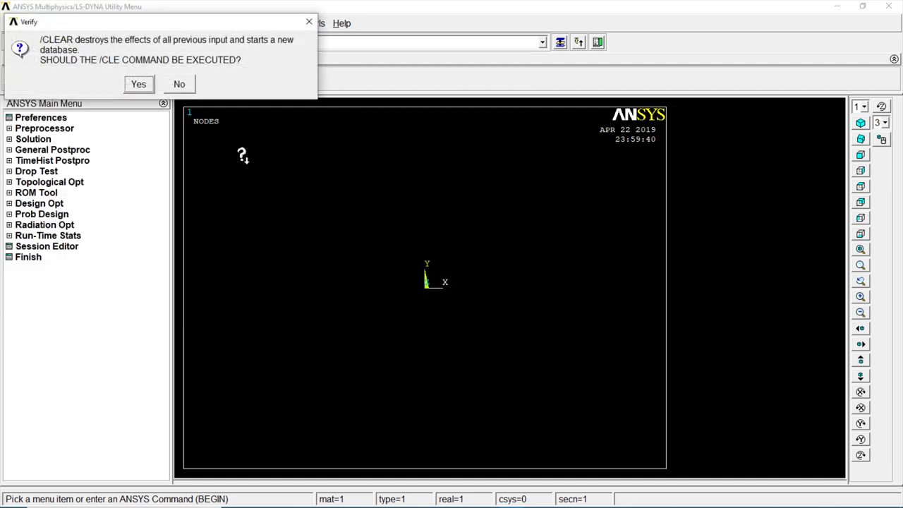
{"action": "left_click", "coordinate": [138, 84]}
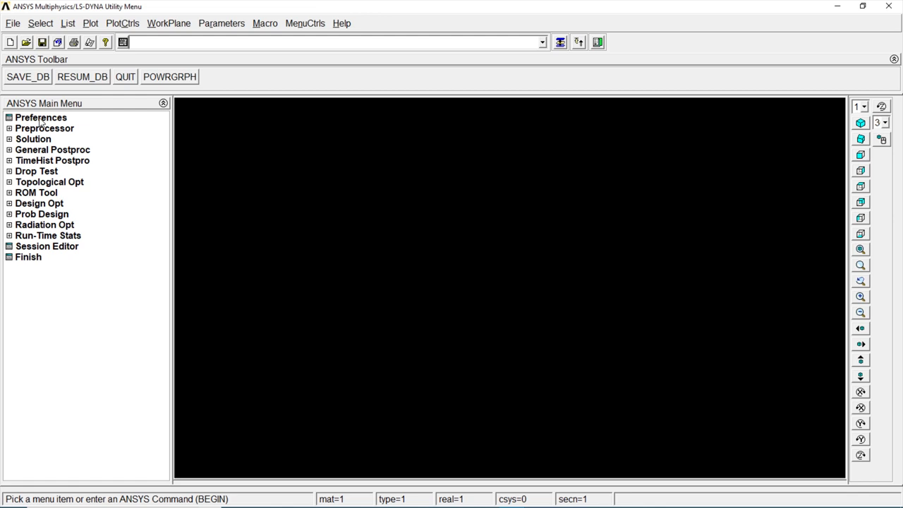
Filter preferences to Structural and add element type 1 as LINK180 (3D finite strain link).
{"action": "left_click", "coordinate": [40, 117]}
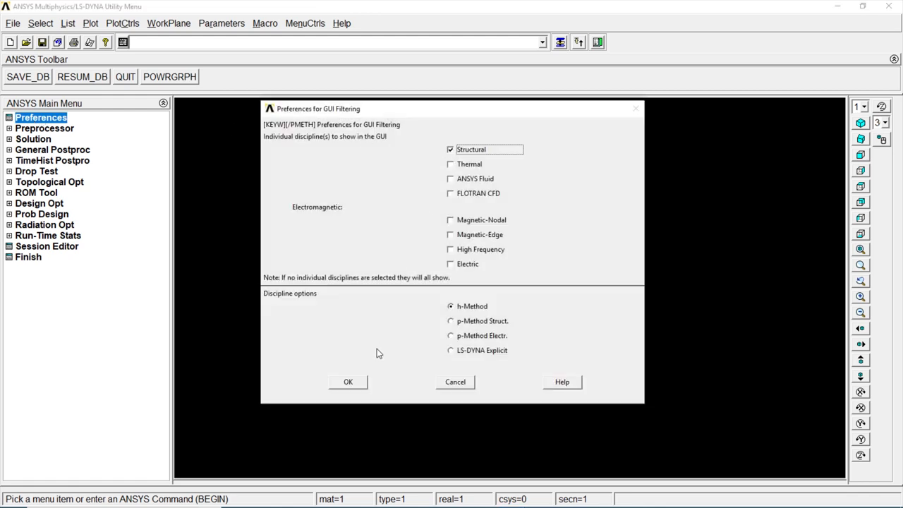
{"action": "left_click", "coordinate": [347, 382]}
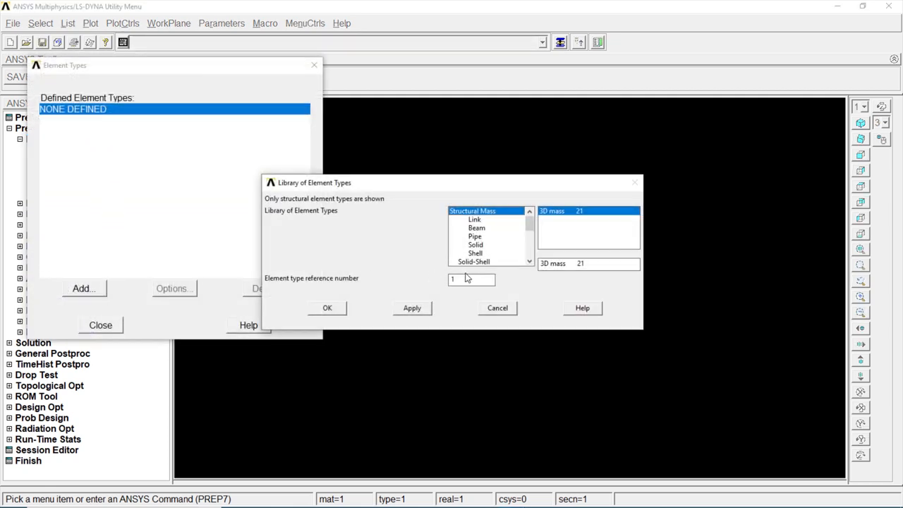
{"action": "left_click", "coordinate": [474, 219]}
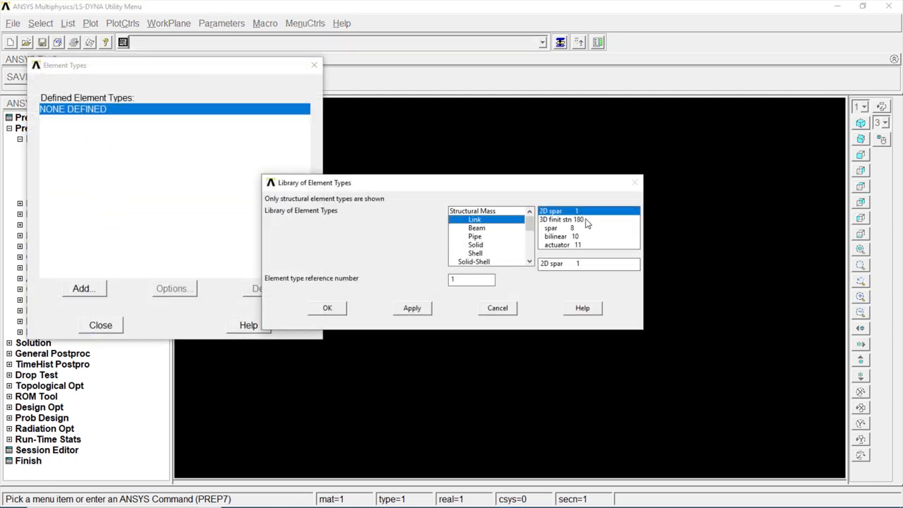
{"action": "left_click", "coordinate": [326, 307]}
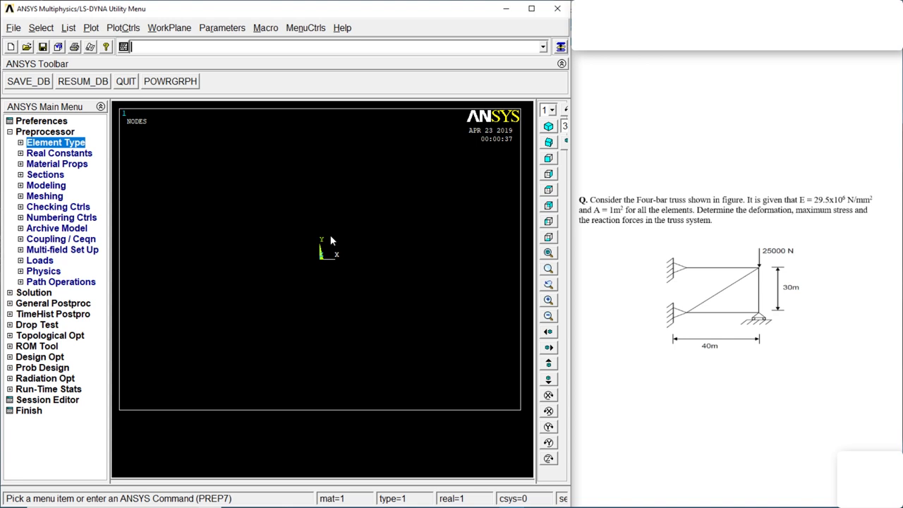
Add real constant set 1 for the LINK180 element type.
{"action": "left_click", "coordinate": [59, 153]}
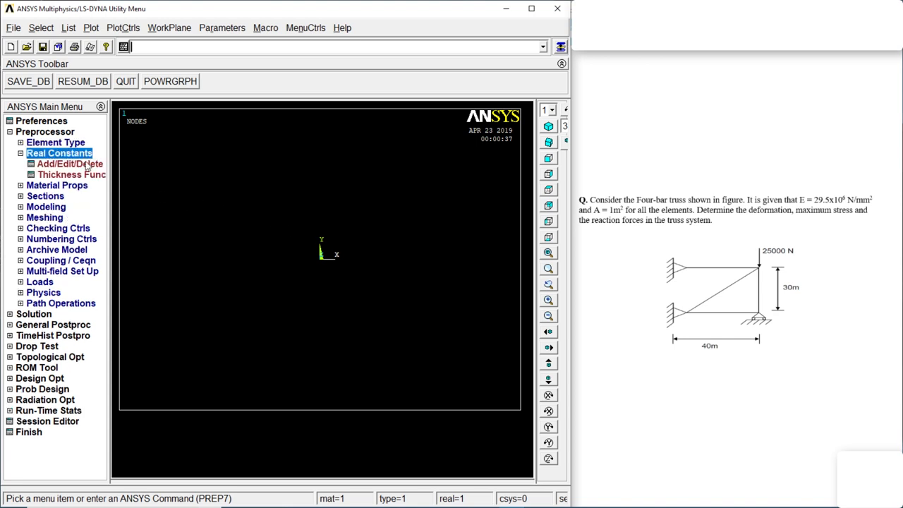
{"action": "left_click", "coordinate": [70, 163]}
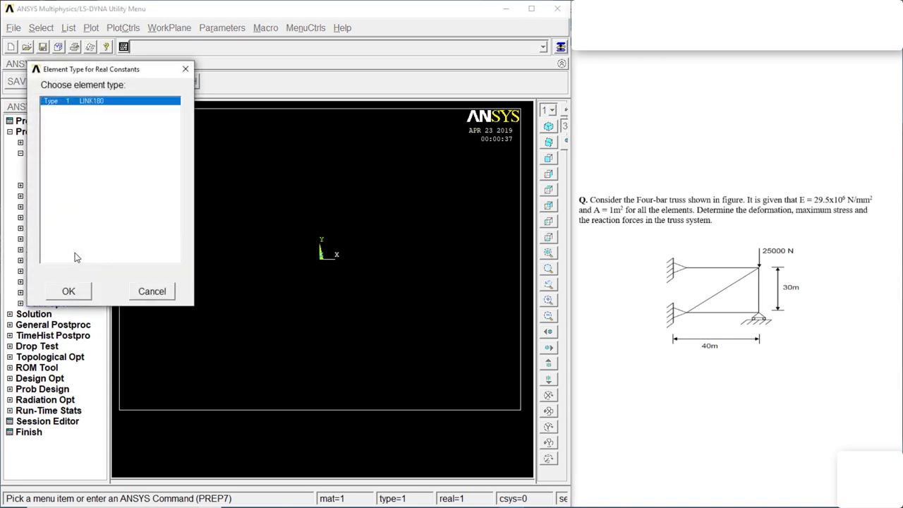
{"action": "left_click", "coordinate": [68, 290]}
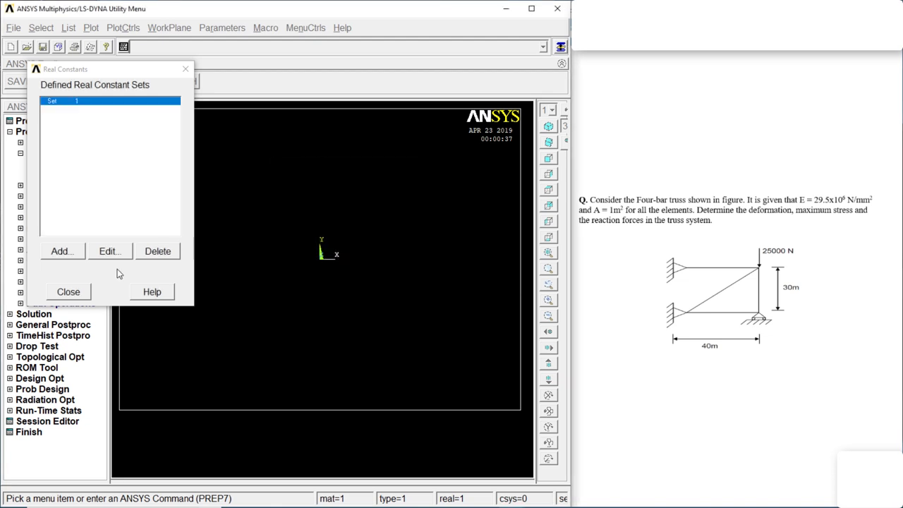
{"action": "left_click", "coordinate": [68, 292]}
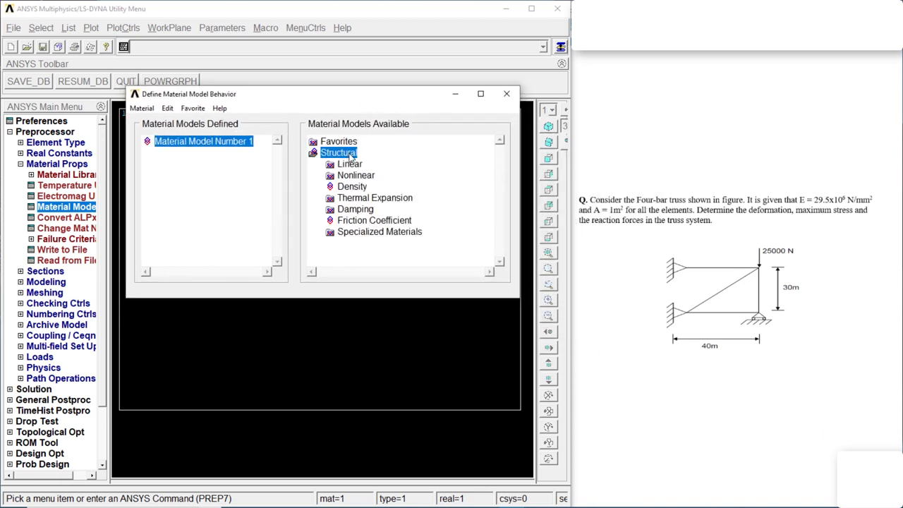
Give material 1 a linear isotropic elastic modulus EX of 29.5e6.
{"action": "double_click", "coordinate": [349, 164]}
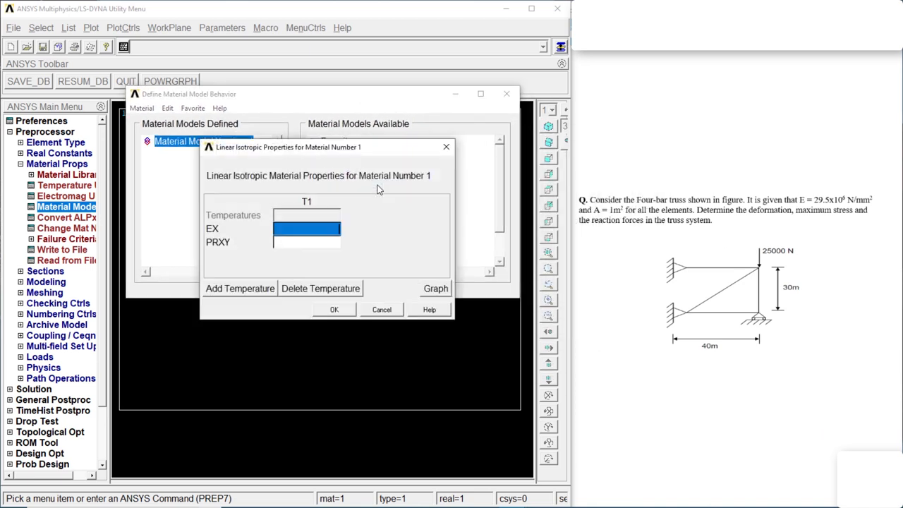
{"action": "mouse_move", "coordinate": [824, 206]}
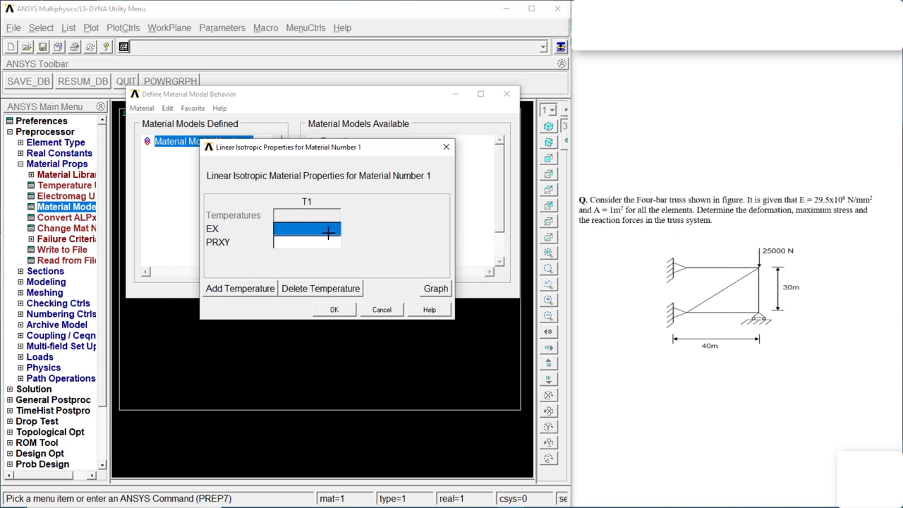
{"action": "type", "text": "29.5"}
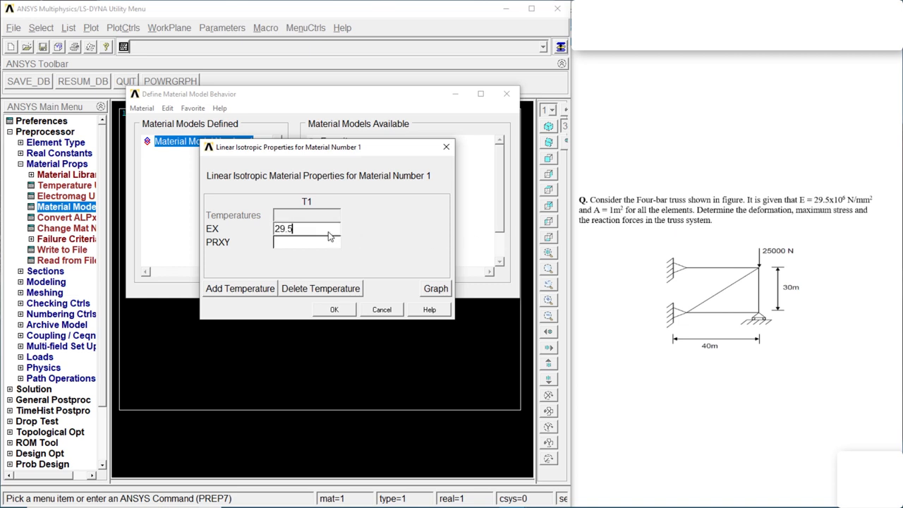
{"action": "type", "text": "e"}
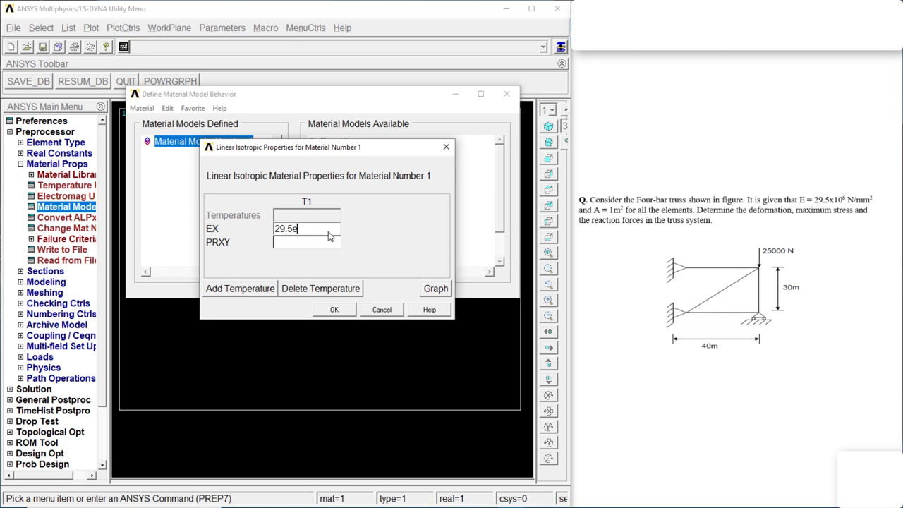
{"action": "type", "text": "6"}
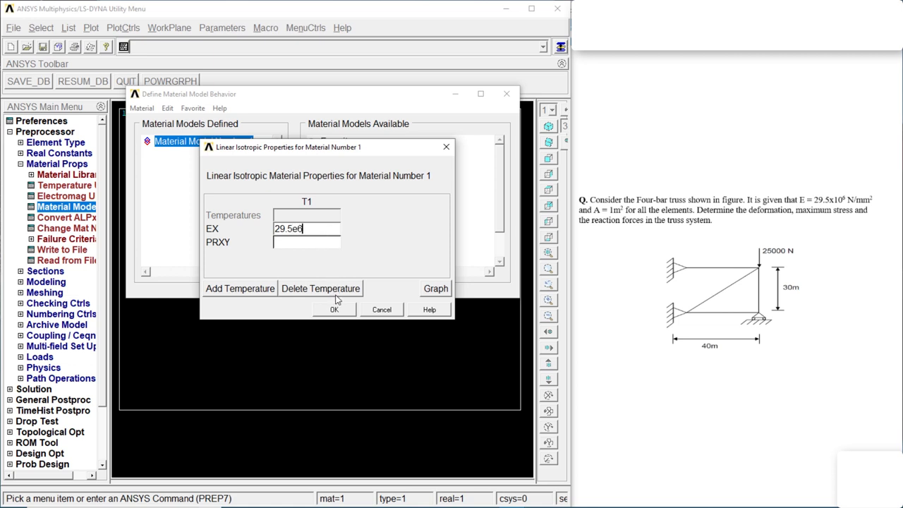
{"action": "left_click", "coordinate": [306, 243]}
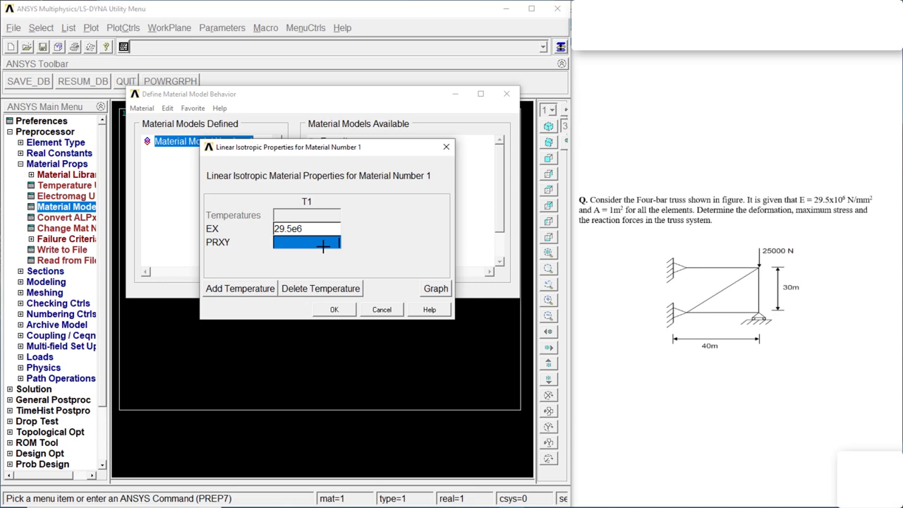
{"action": "left_click", "coordinate": [335, 309]}
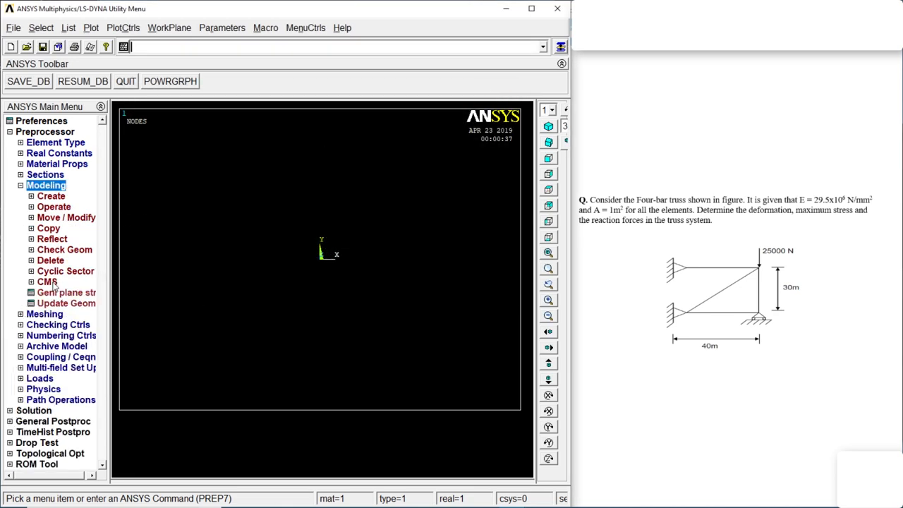
Create node 1 and node 2 at X = 40.
{"action": "left_click", "coordinate": [51, 195]}
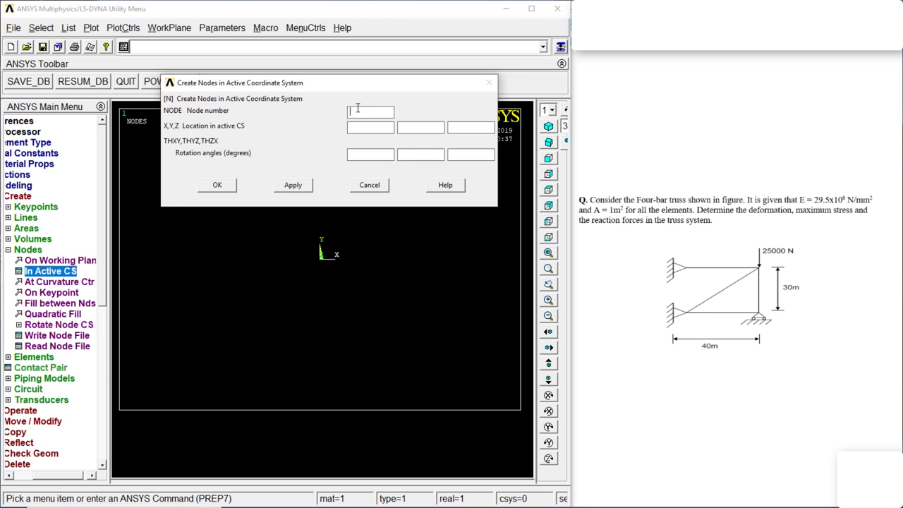
{"action": "type", "text": "1"}
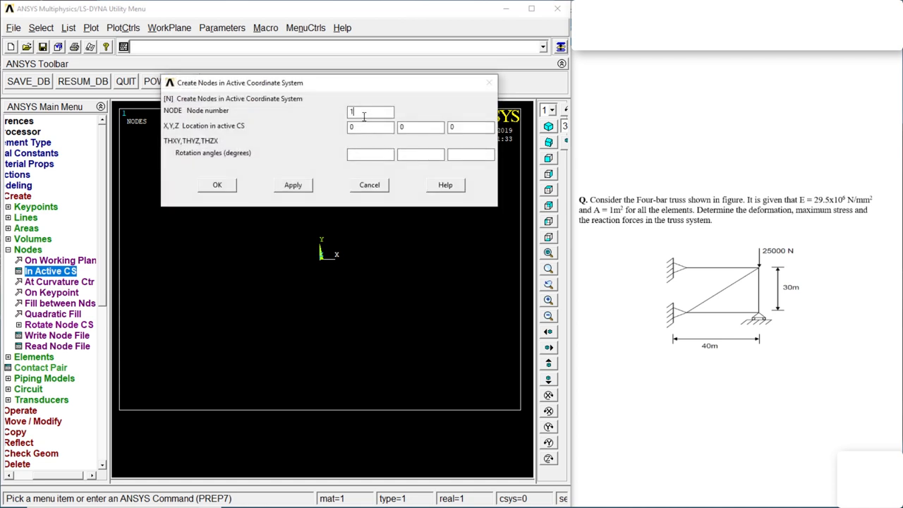
{"action": "type", "text": "2"}
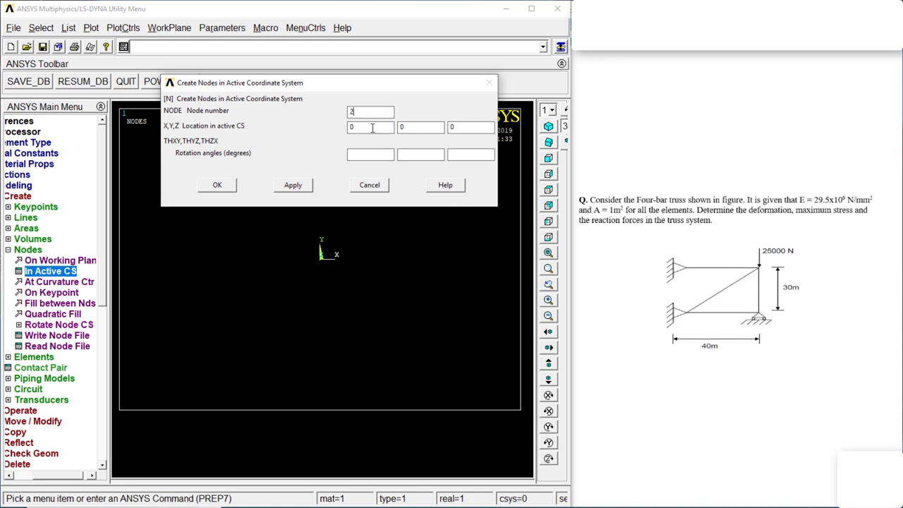
{"action": "type", "text": "40"}
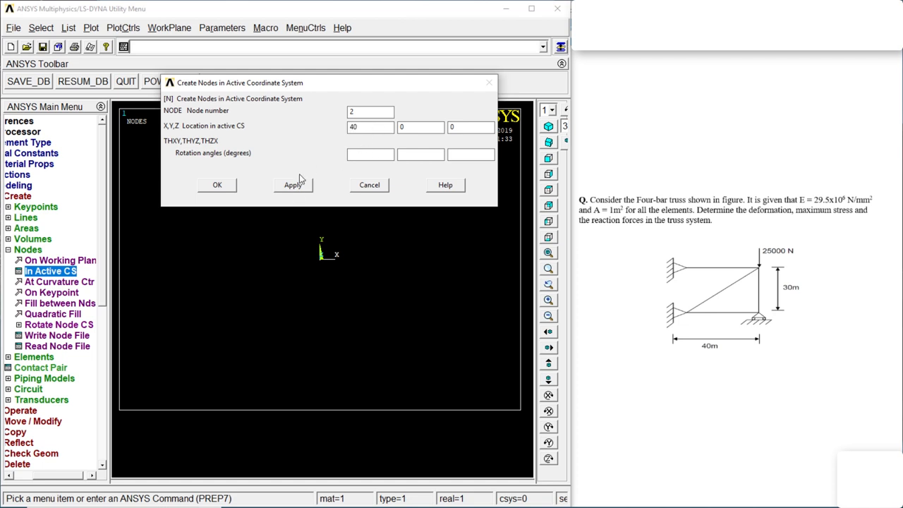
{"action": "left_click", "coordinate": [292, 184]}
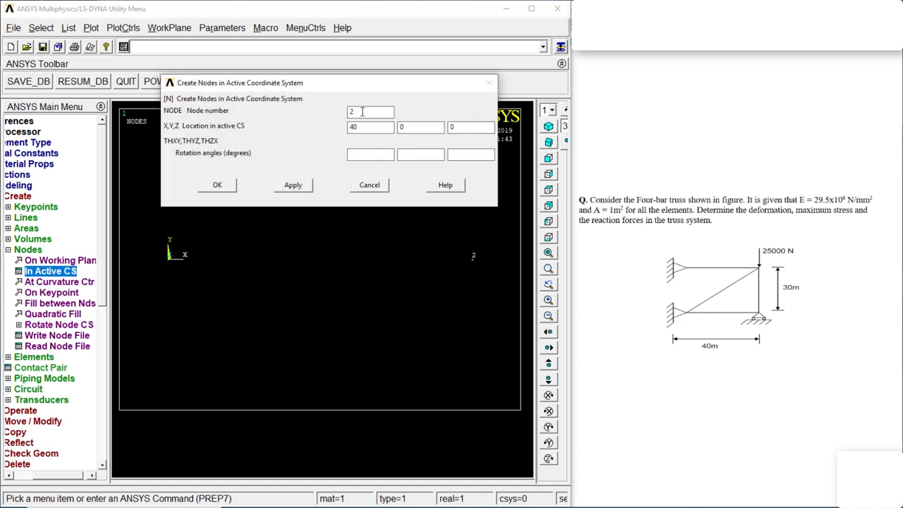
Create node 3 at (40, 30) and node 4 at (0, 30).
{"action": "type", "text": "3"}
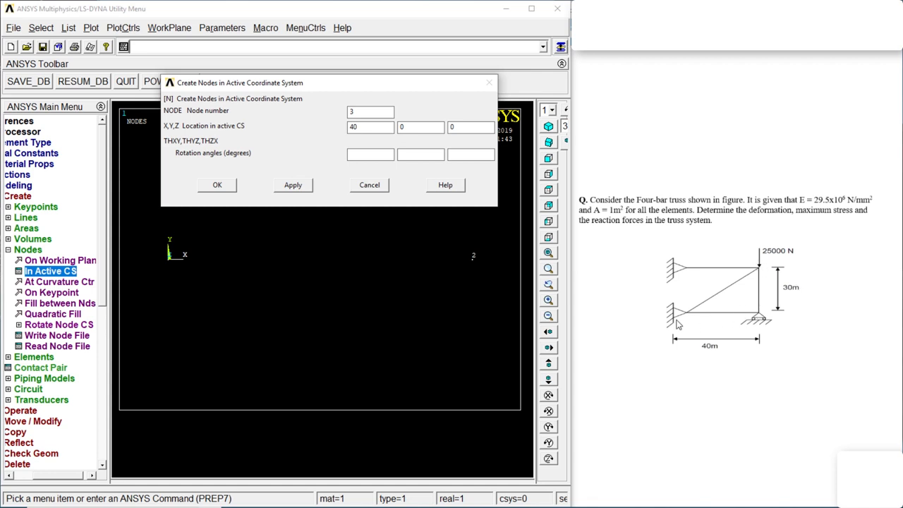
{"action": "left_click", "coordinate": [421, 127]}
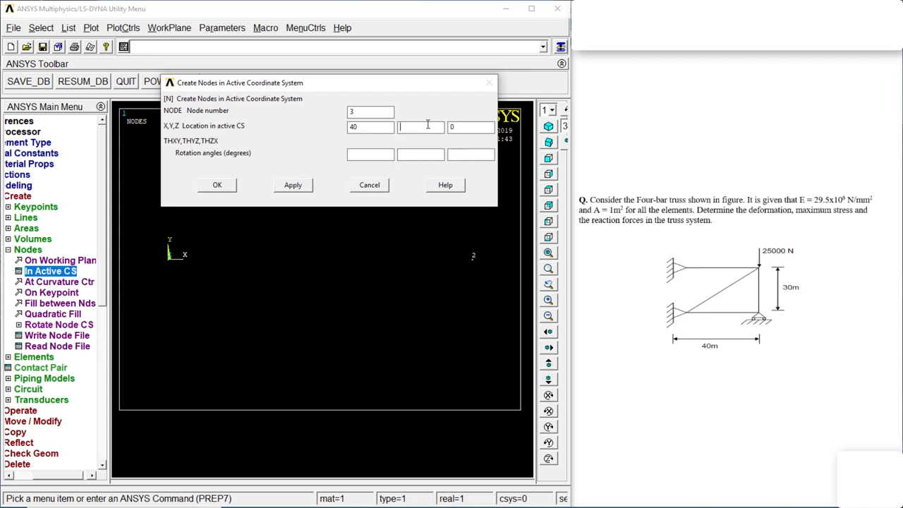
{"action": "type", "text": "30"}
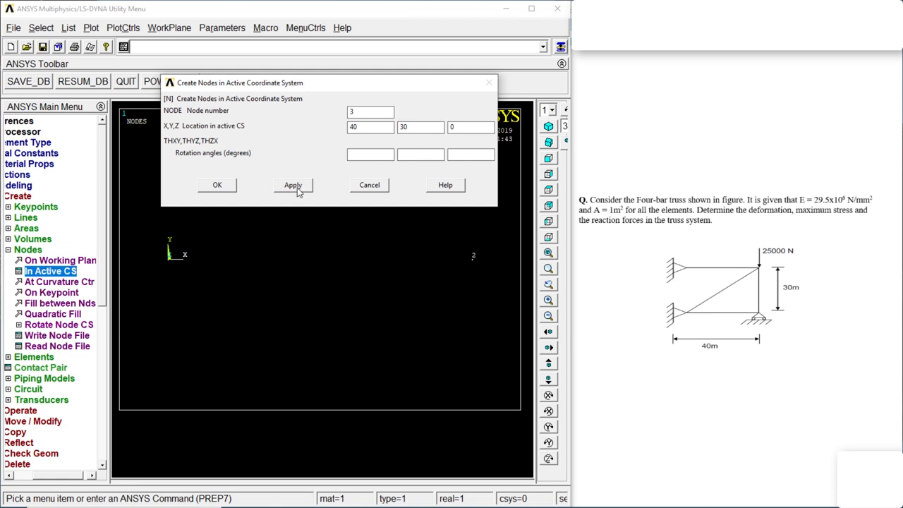
{"action": "left_click", "coordinate": [292, 185]}
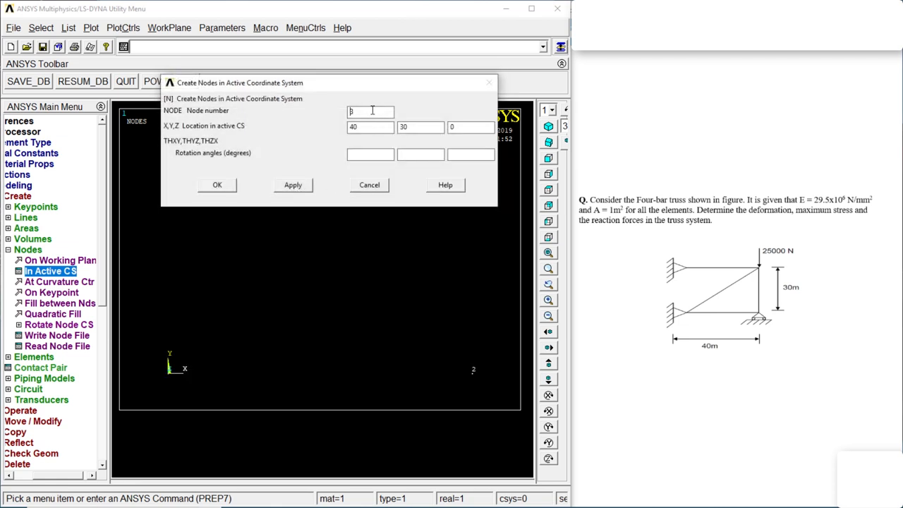
{"action": "type", "text": "4"}
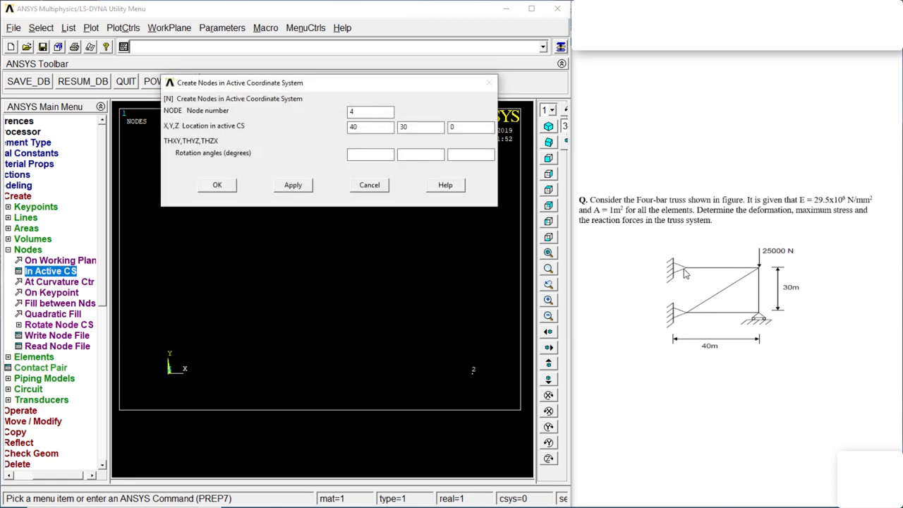
{"action": "mouse_move", "coordinate": [689, 318]}
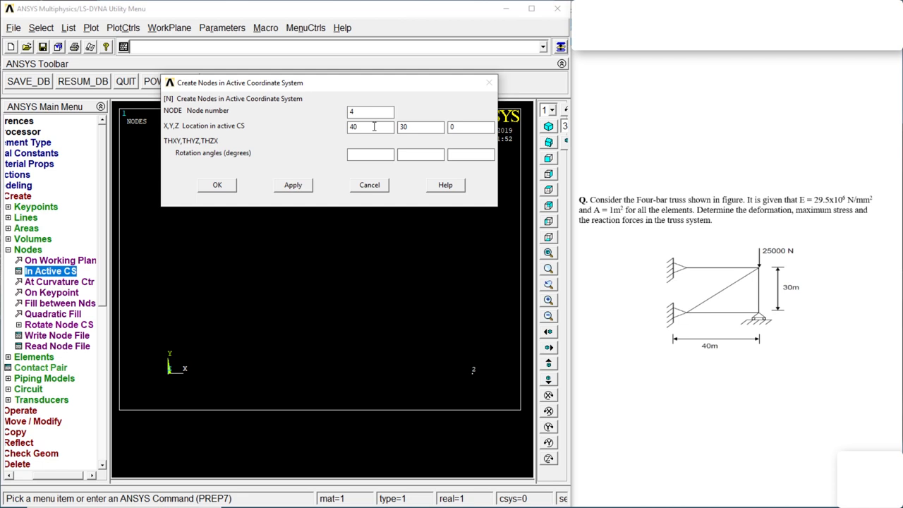
{"action": "type", "text": "0"}
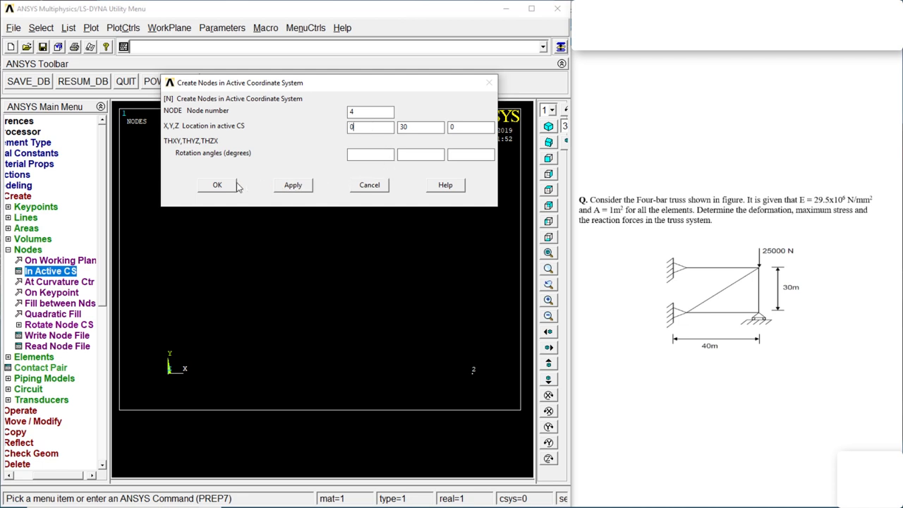
{"action": "left_click", "coordinate": [217, 184]}
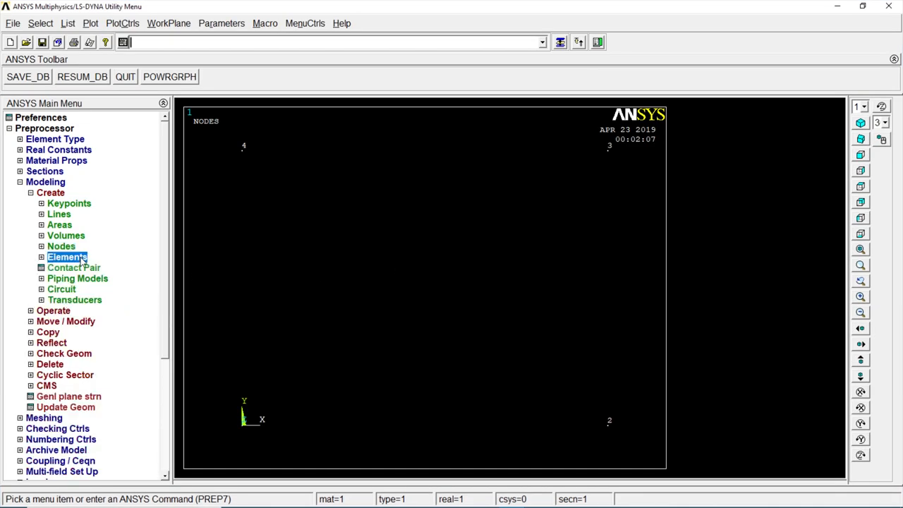
Connect node pairs with four link elements: bottom, right side, diagonal, and top (nodes 3–4).
{"action": "left_click", "coordinate": [67, 256]}
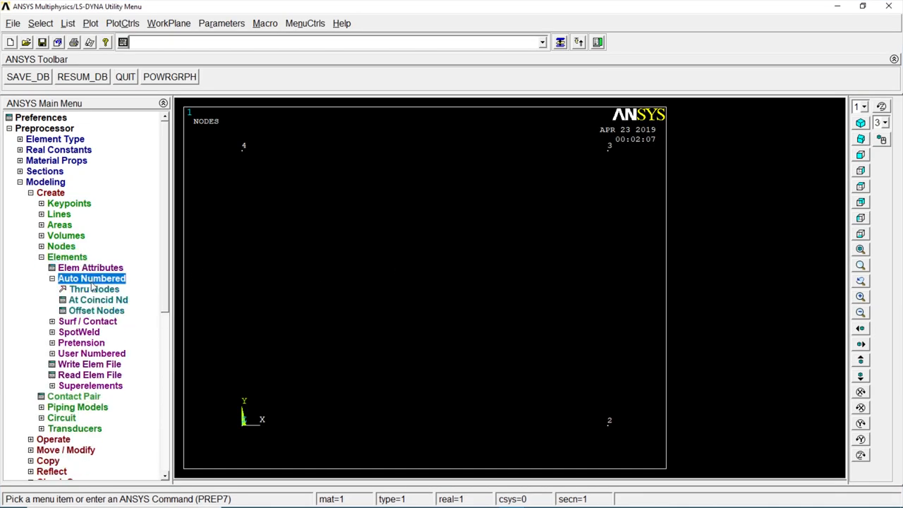
{"action": "left_click", "coordinate": [94, 288]}
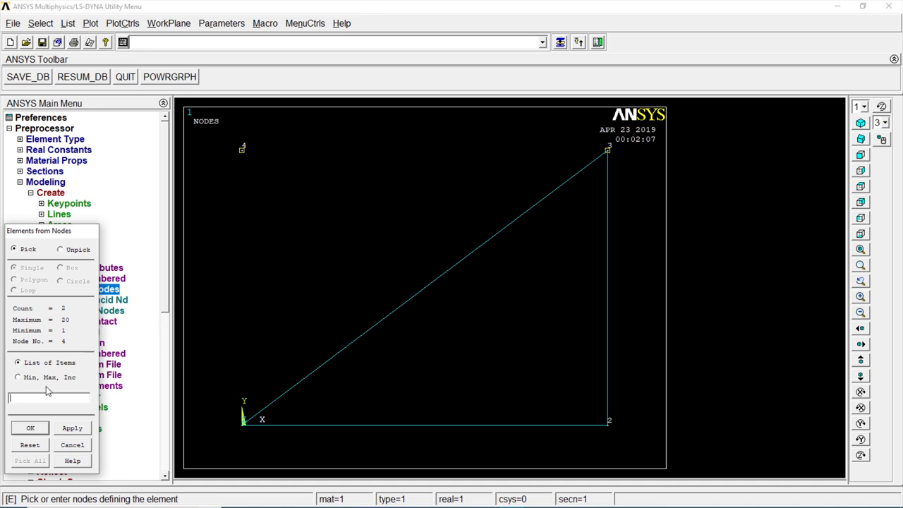
{"action": "left_click", "coordinate": [29, 428]}
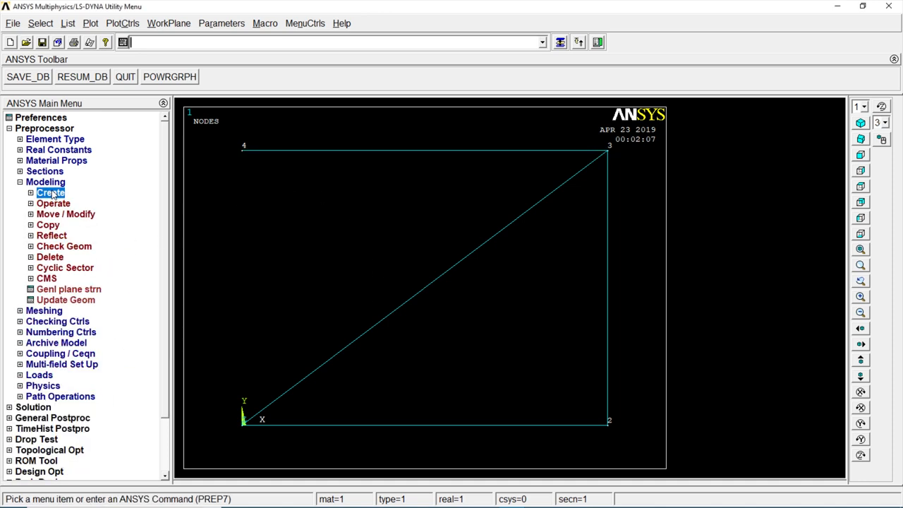
{"action": "left_click", "coordinate": [45, 171]}
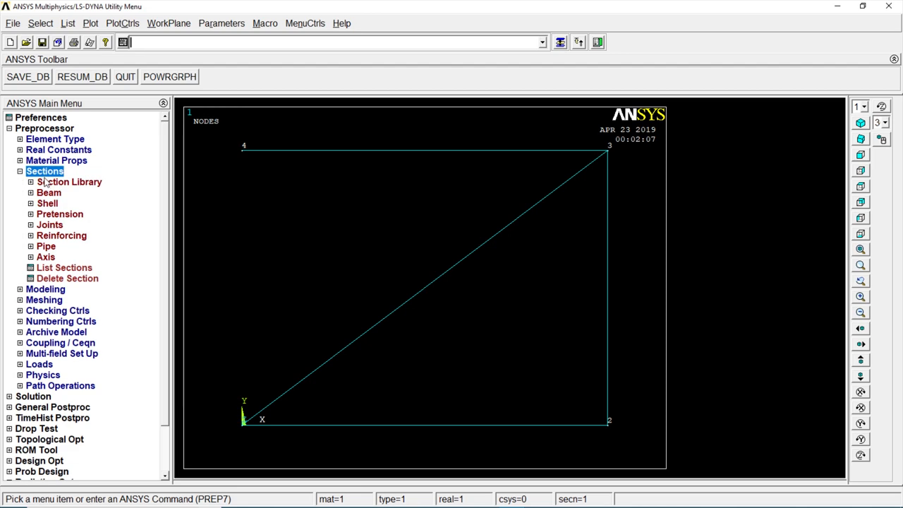
{"action": "left_click", "coordinate": [21, 171]}
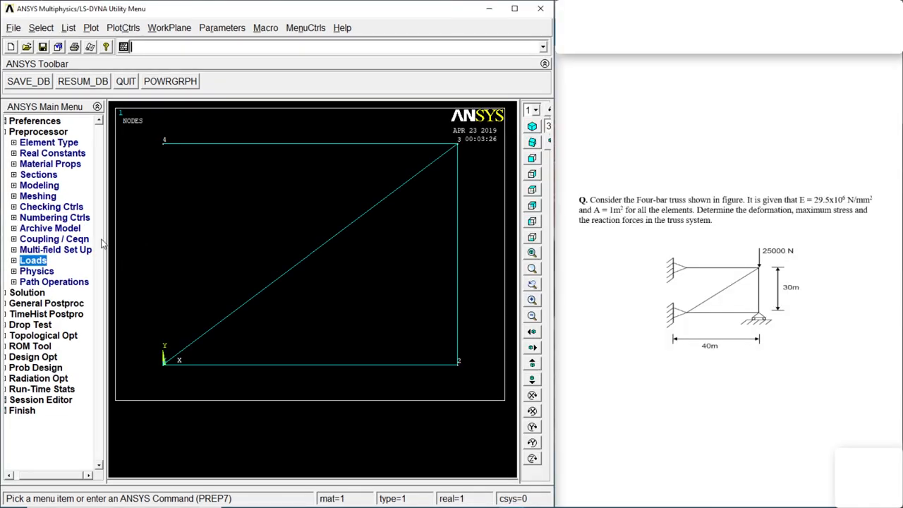
Expand Preprocessor > Loads > Define Loads > Apply to reach the load options.
{"action": "left_click", "coordinate": [33, 260]}
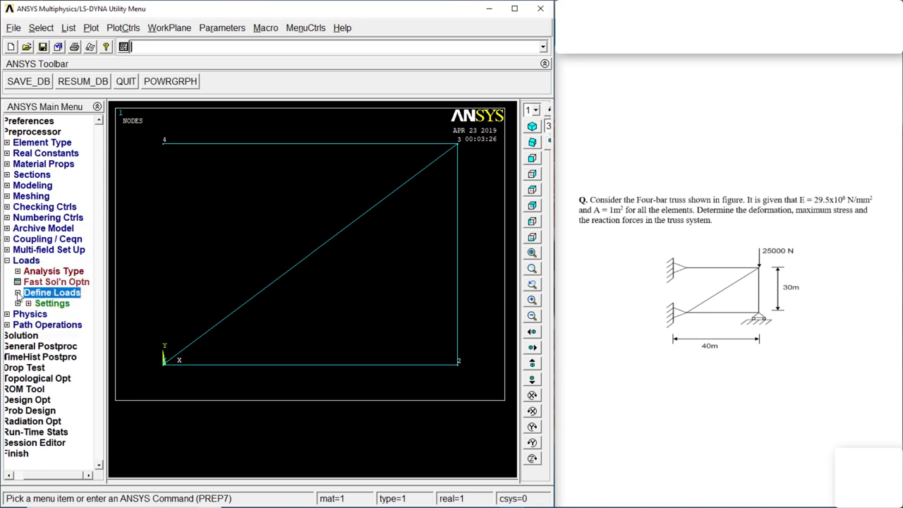
{"action": "left_click", "coordinate": [50, 293]}
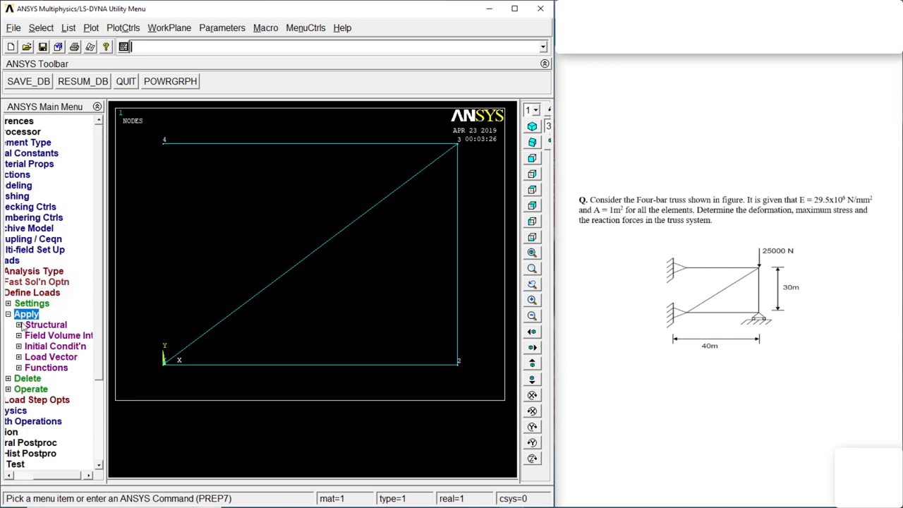
{"action": "left_click", "coordinate": [46, 324]}
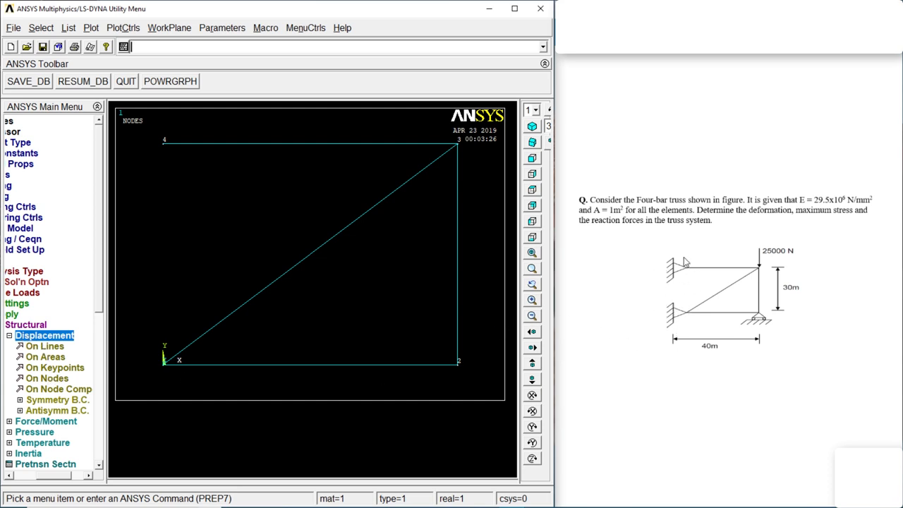
Fix all degrees of freedom at nodes 1 and 4.
{"action": "left_click", "coordinate": [47, 379]}
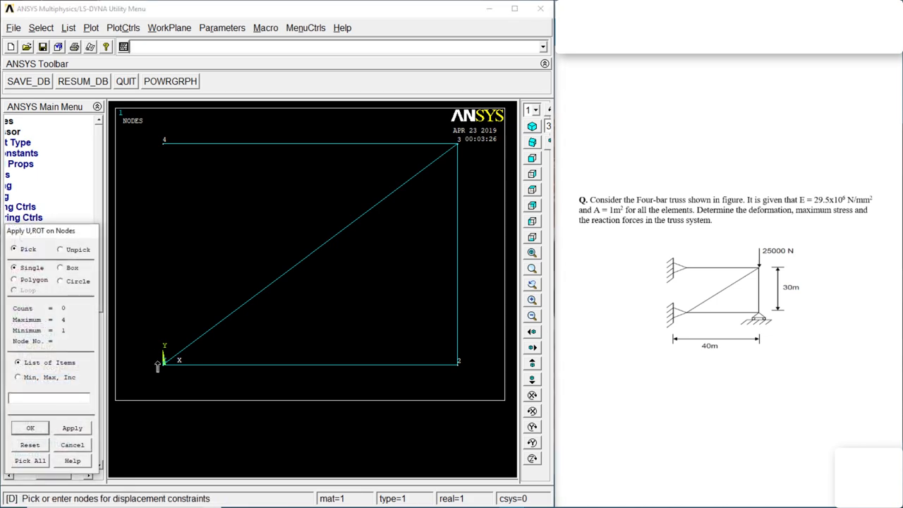
{"action": "left_click", "coordinate": [164, 141]}
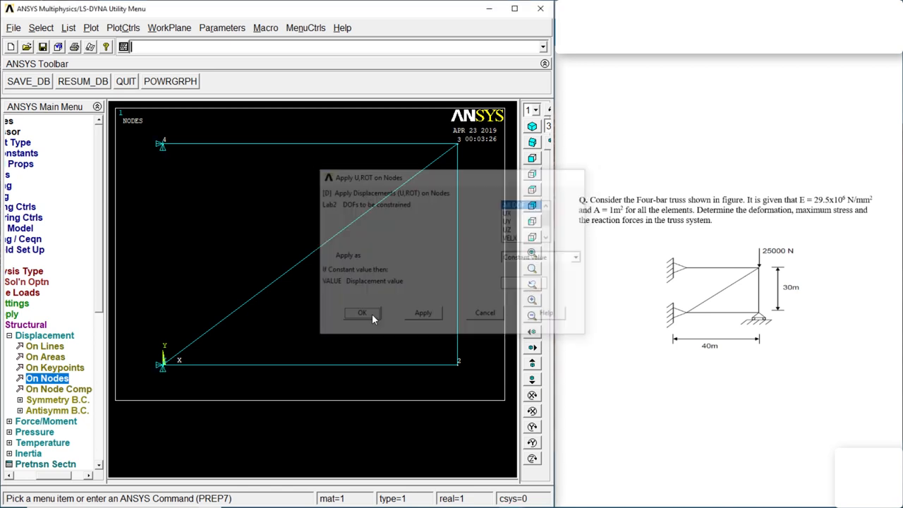
{"action": "left_click", "coordinate": [362, 313]}
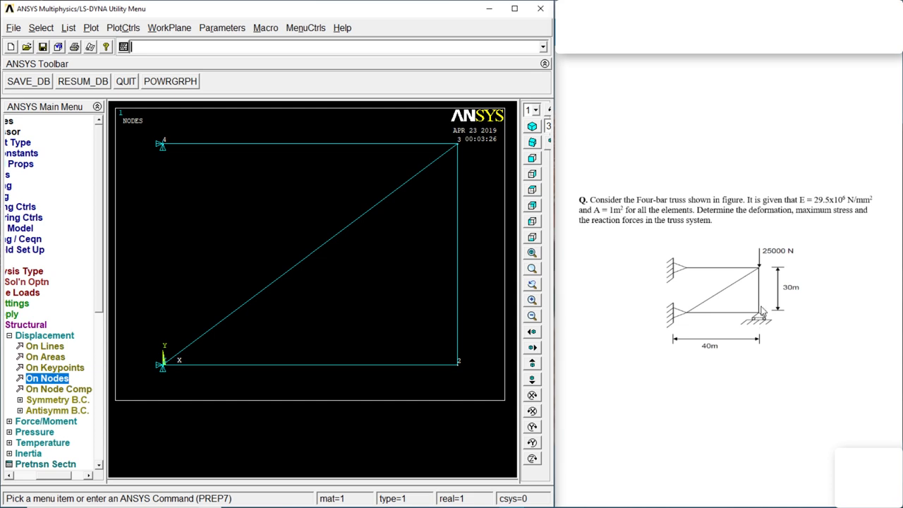
{"action": "mouse_move", "coordinate": [767, 336]}
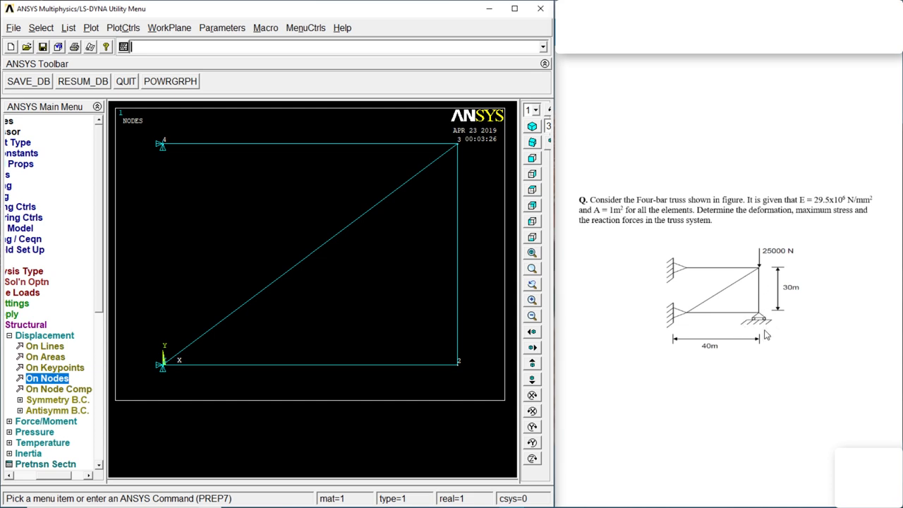
Constrain node 2 in UY only as a roller support.
{"action": "left_click", "coordinate": [48, 379]}
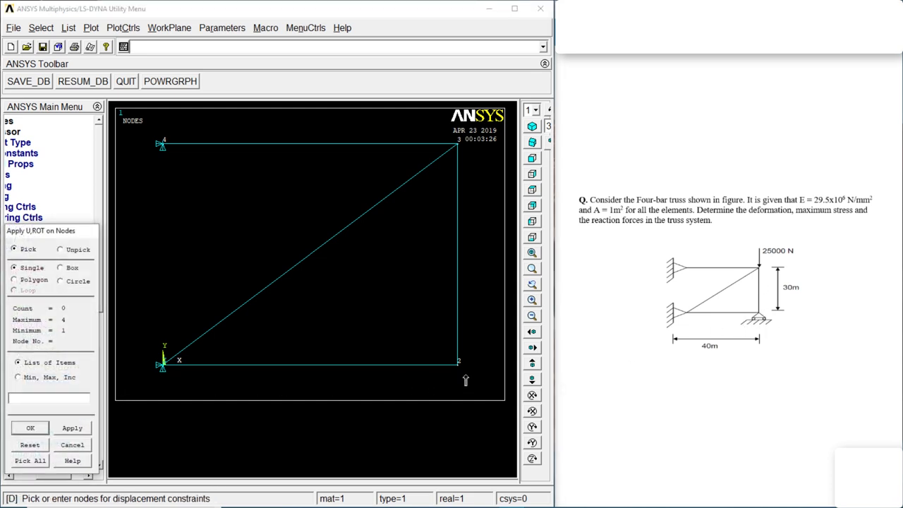
{"action": "left_click", "coordinate": [458, 361]}
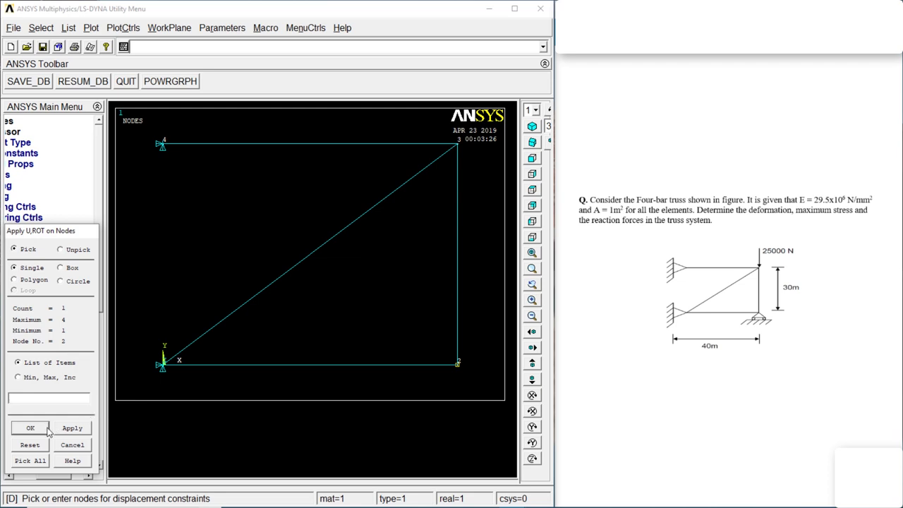
{"action": "left_click", "coordinate": [30, 428]}
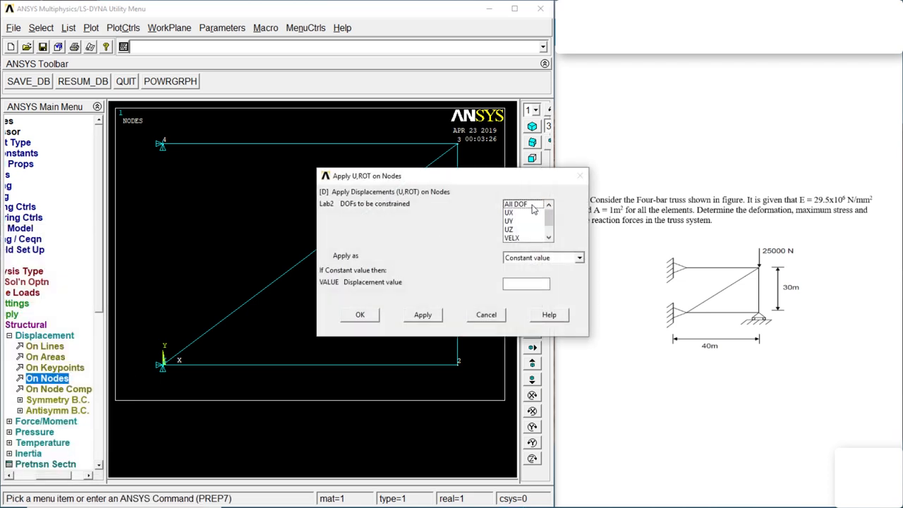
{"action": "left_click", "coordinate": [509, 221]}
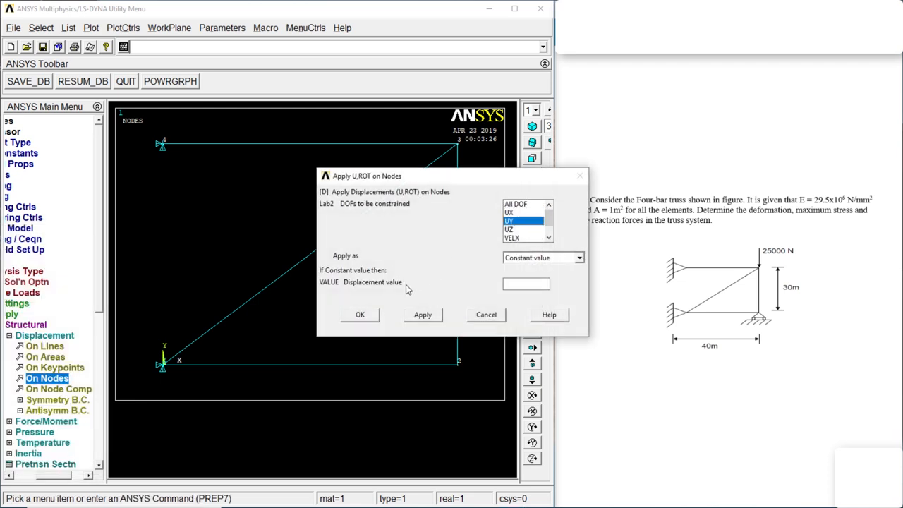
{"action": "left_click", "coordinate": [486, 315]}
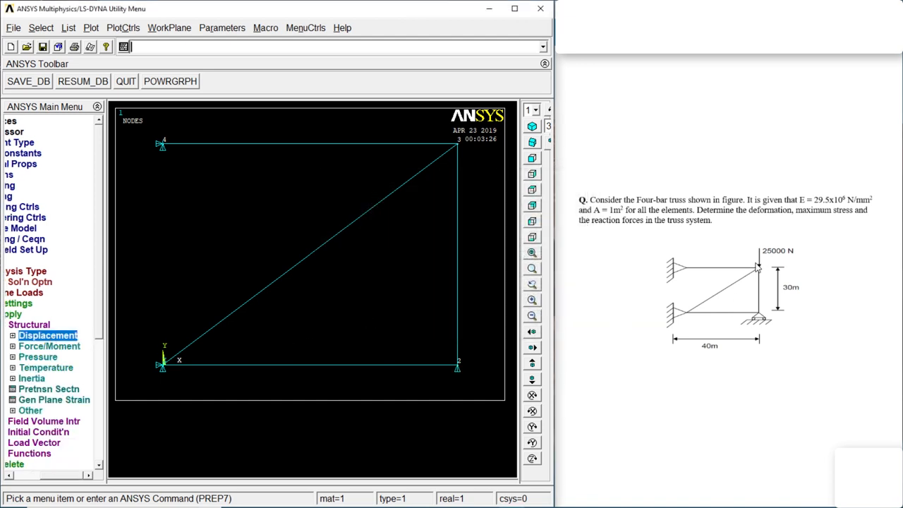
{"action": "mouse_move", "coordinate": [77, 351]}
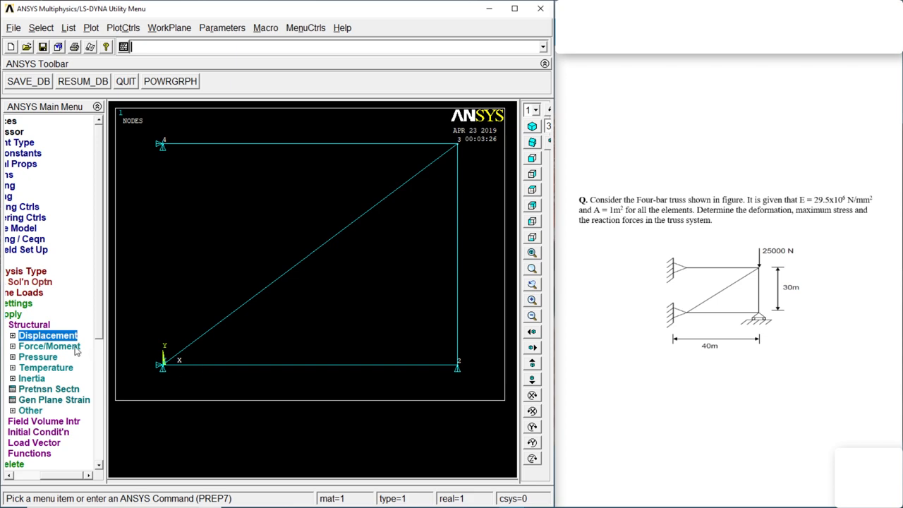
Apply a force FY = -25000 at node 3.
{"action": "left_click", "coordinate": [50, 346]}
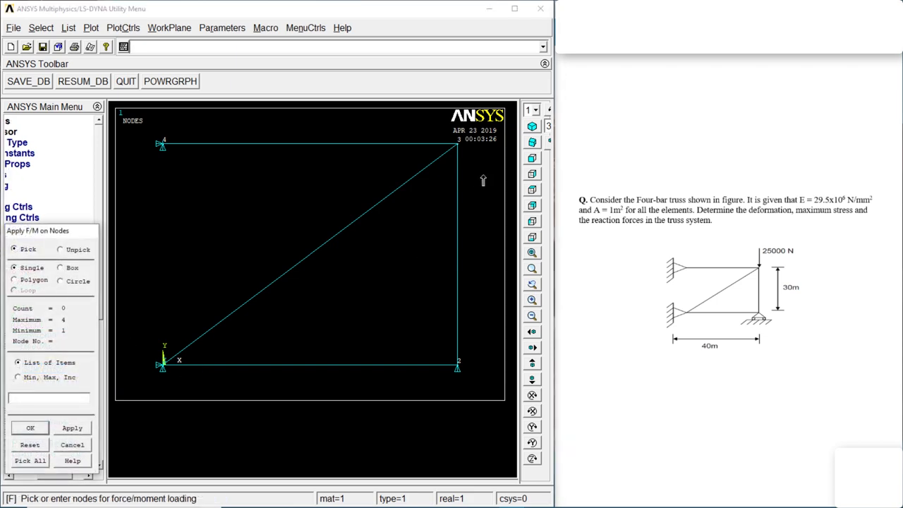
{"action": "left_click", "coordinate": [458, 143]}
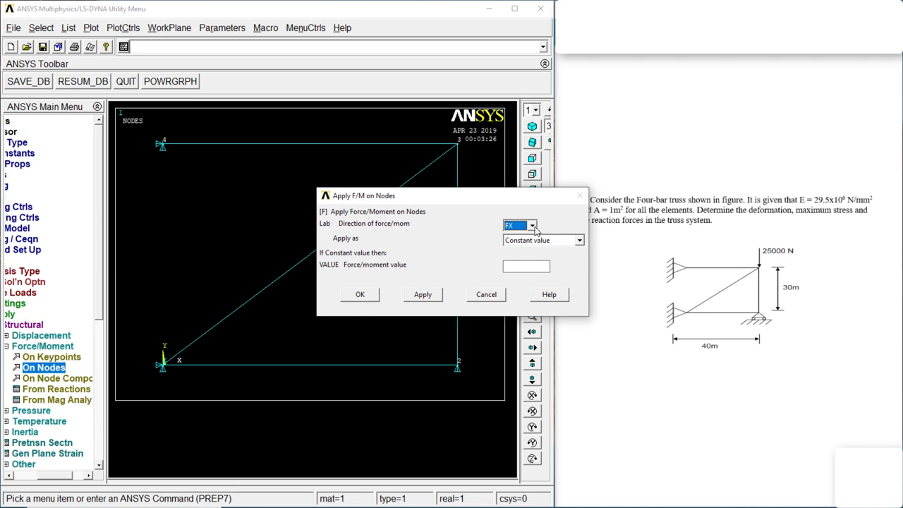
{"action": "left_click", "coordinate": [518, 226]}
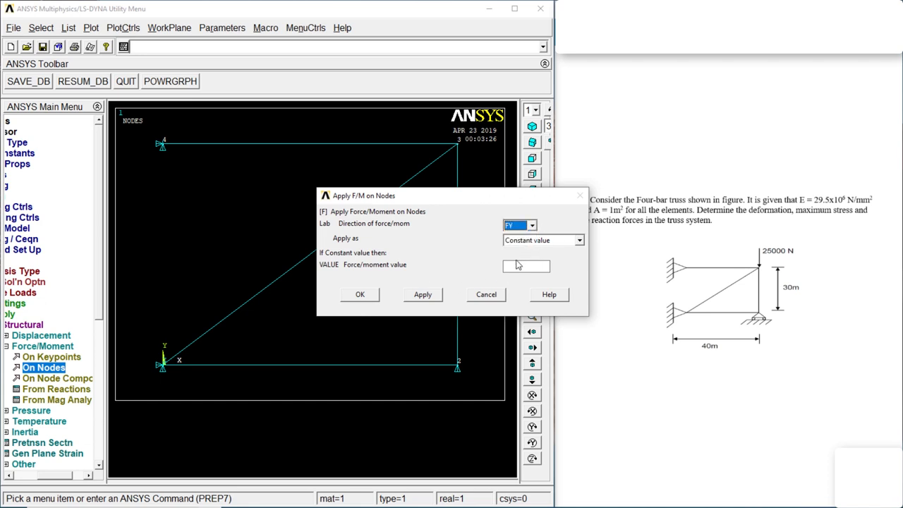
{"action": "type", "text": "-25000"}
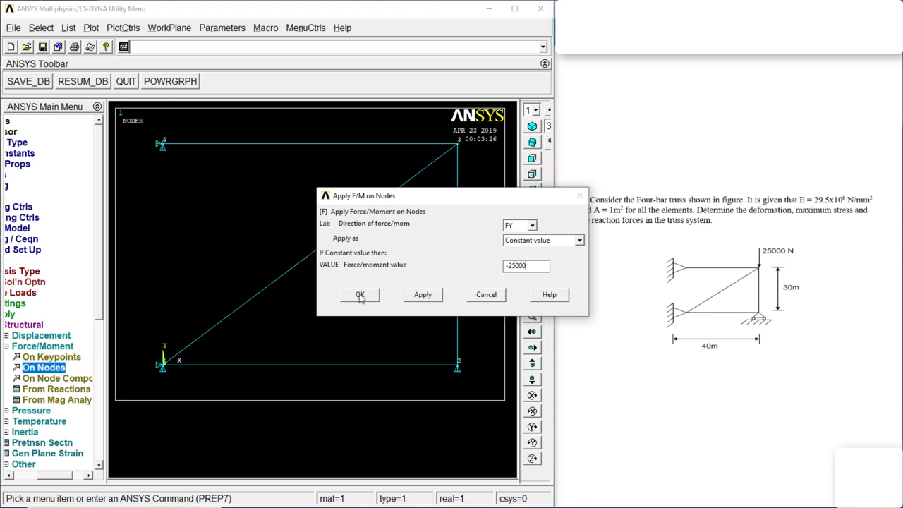
{"action": "left_click", "coordinate": [360, 294]}
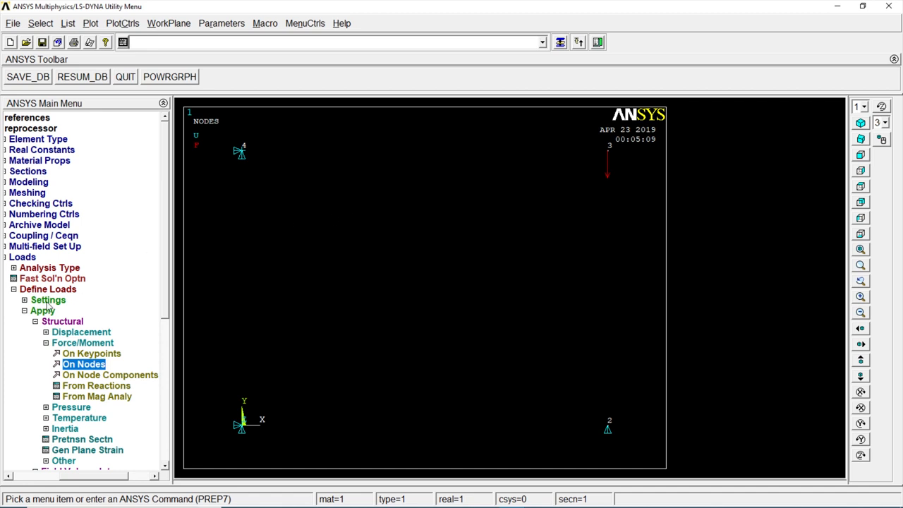
{"action": "mouse_move", "coordinate": [21, 257]}
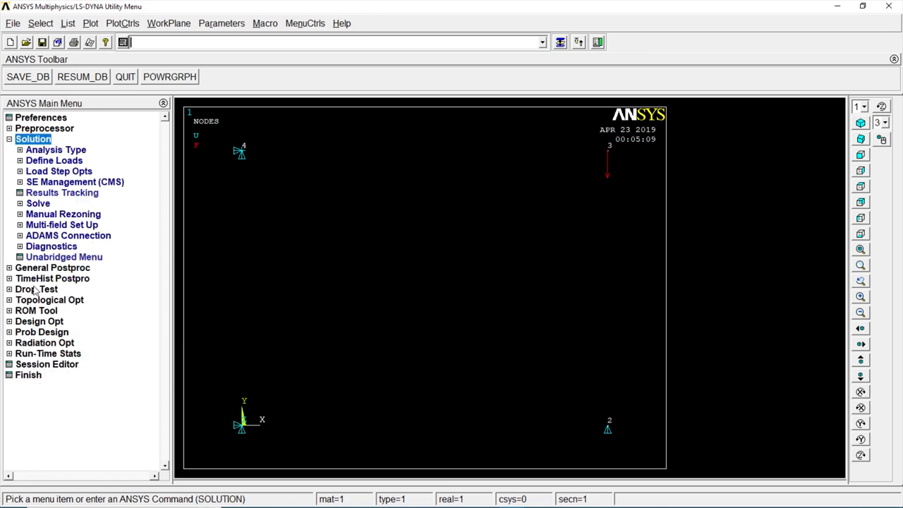
Solve the current load step and close the 'Solution is done' note and /STATUS window.
{"action": "left_click", "coordinate": [38, 204]}
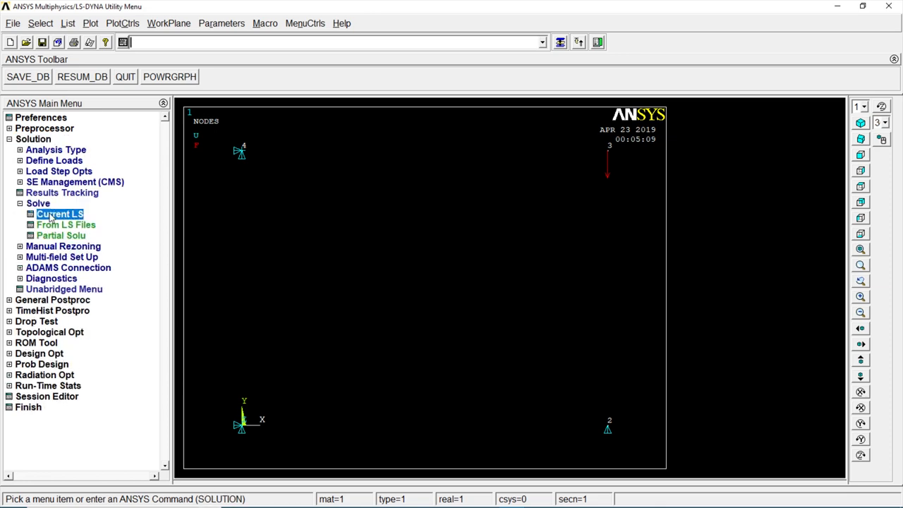
{"action": "left_click", "coordinate": [60, 214]}
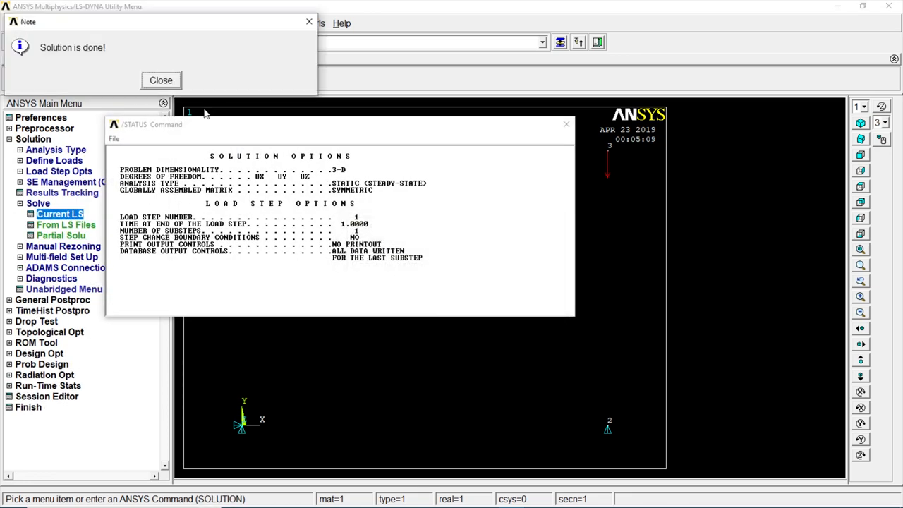
{"action": "left_click", "coordinate": [161, 80]}
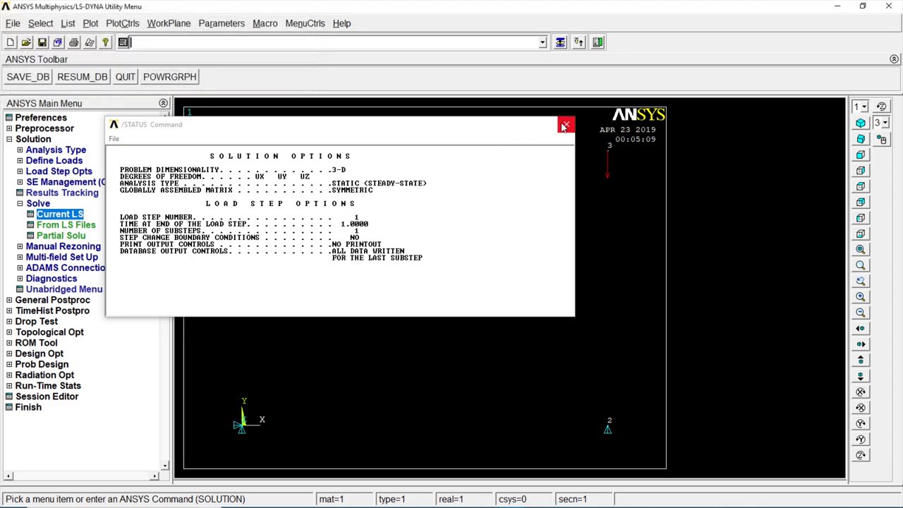
{"action": "left_click", "coordinate": [566, 125]}
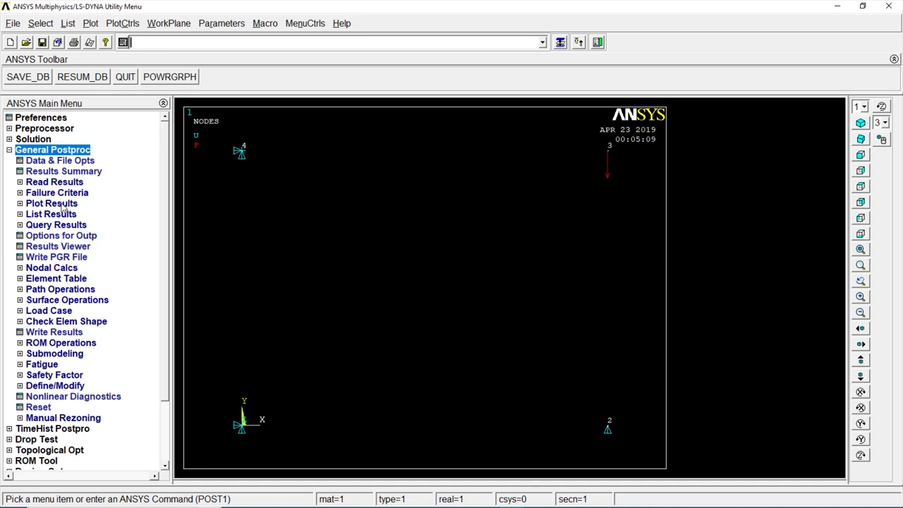
Add an element table item by sequence number LS, 1 for the truss elements.
{"action": "left_click", "coordinate": [52, 203]}
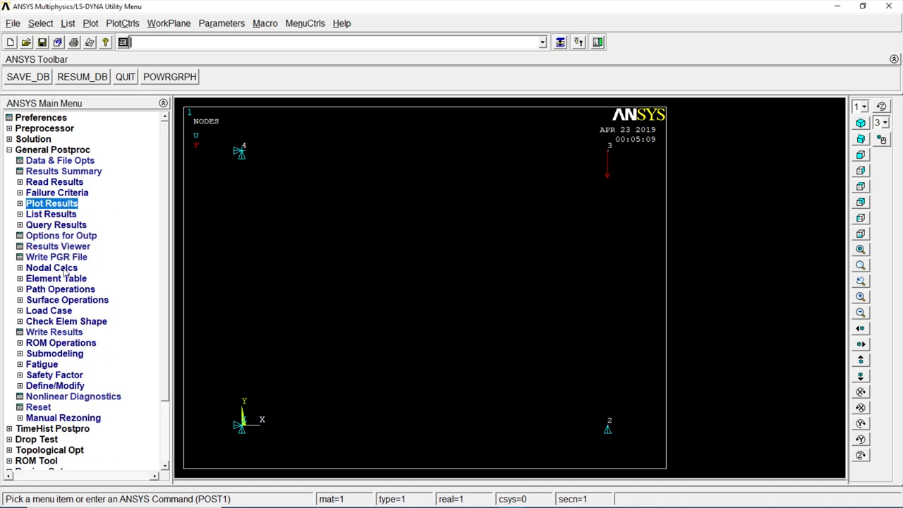
{"action": "left_click", "coordinate": [57, 278]}
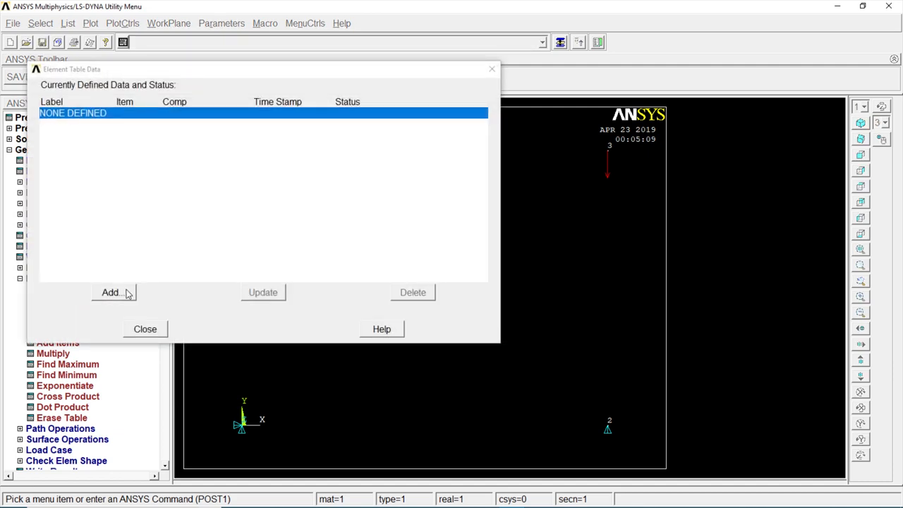
{"action": "left_click", "coordinate": [111, 292]}
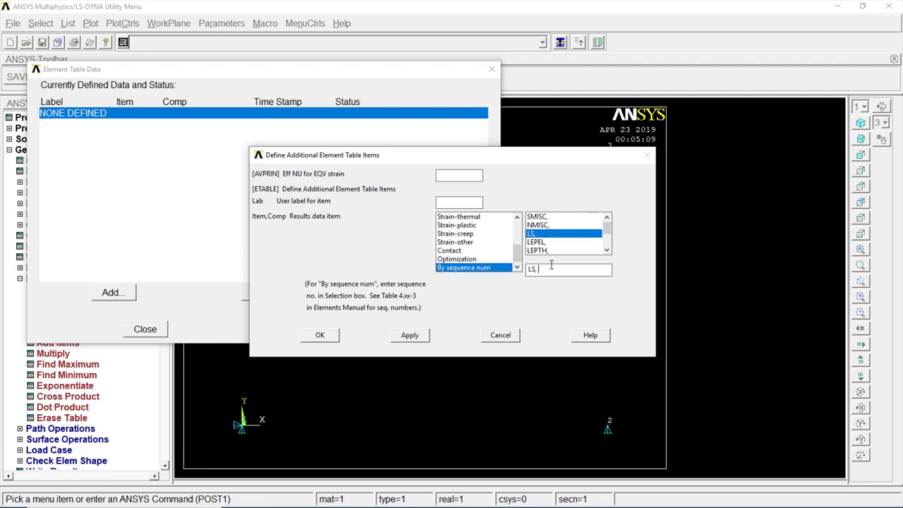
{"action": "type", "text": "1"}
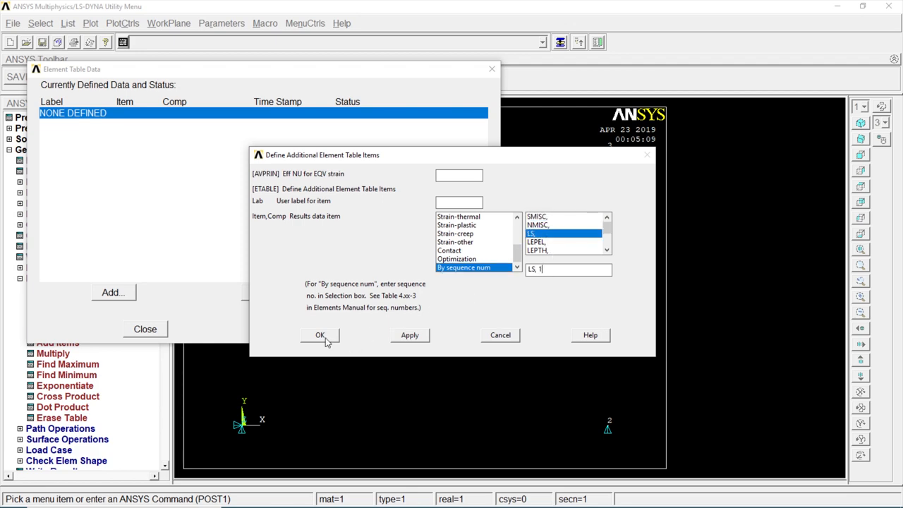
{"action": "left_click", "coordinate": [320, 335]}
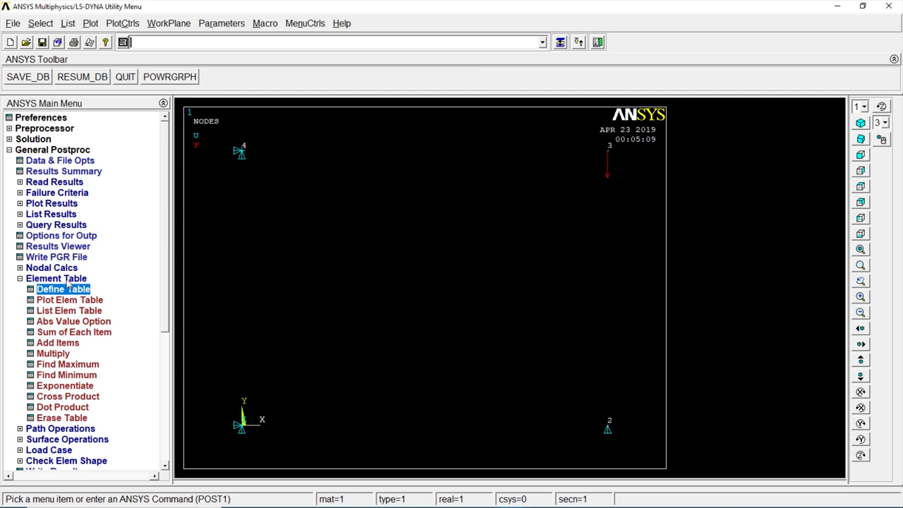
Plot the nodal displacement vector sum contour, peaking at 0.011476 at node 3.
{"action": "left_click", "coordinate": [51, 203]}
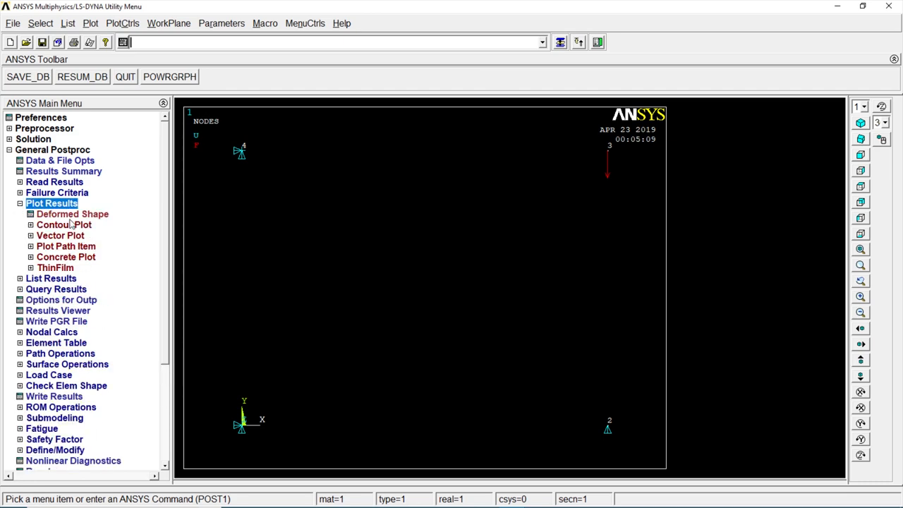
{"action": "left_click", "coordinate": [64, 225]}
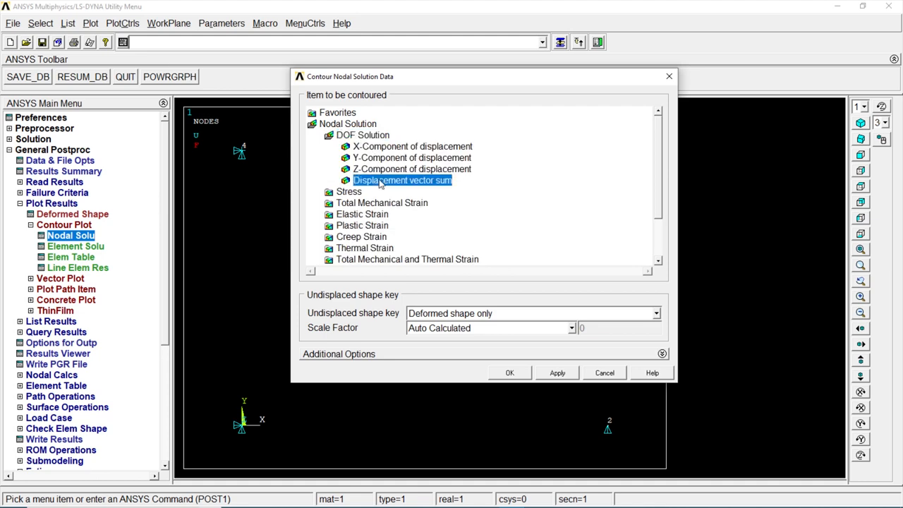
{"action": "left_click", "coordinate": [510, 372]}
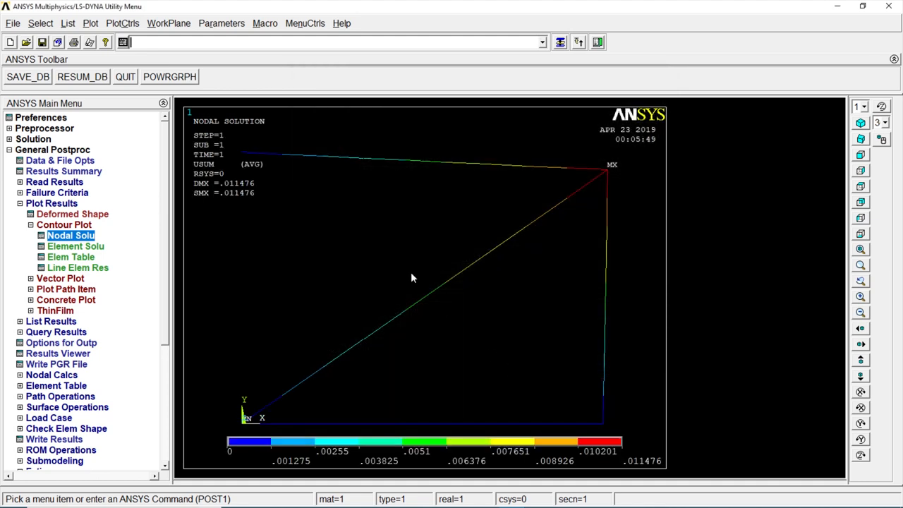
{"action": "mouse_move", "coordinate": [247, 191]}
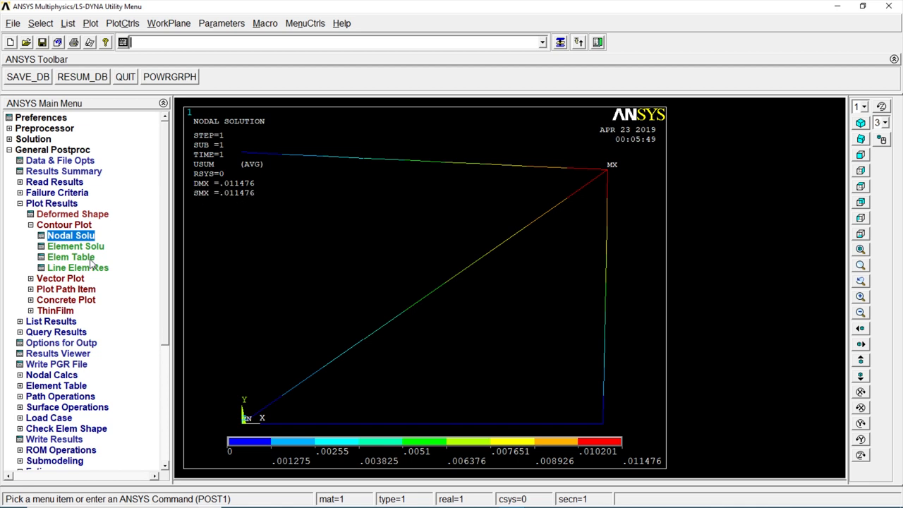
Plot an averaged LS1 element table contour, ranging from -5469 to 2083.
{"action": "left_click", "coordinate": [70, 256]}
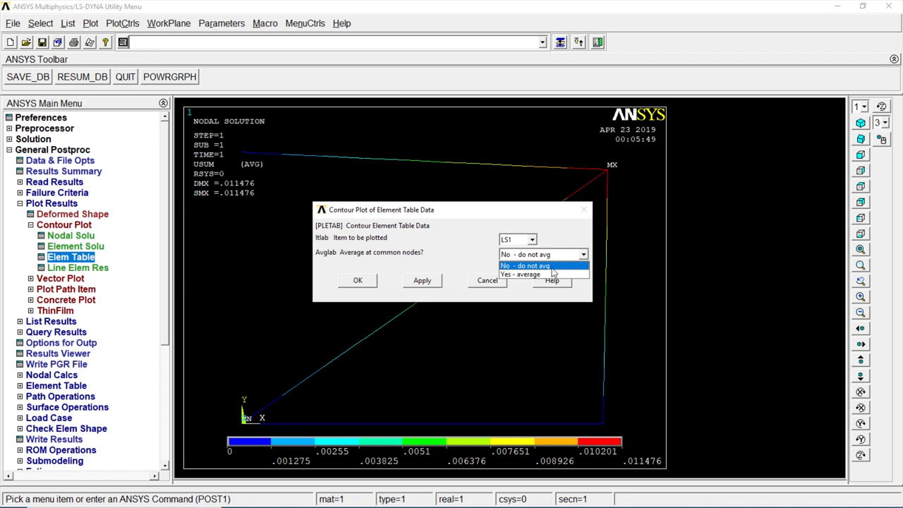
{"action": "left_click", "coordinate": [520, 274]}
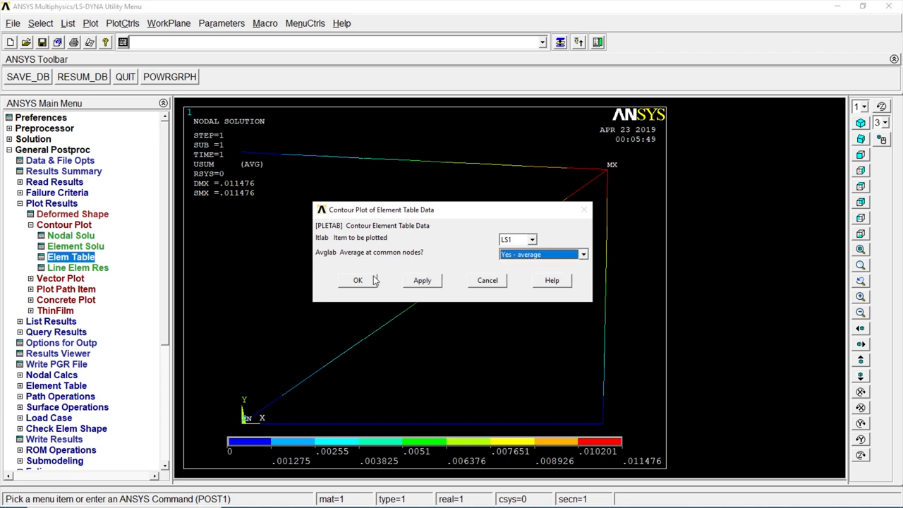
{"action": "left_click", "coordinate": [357, 281]}
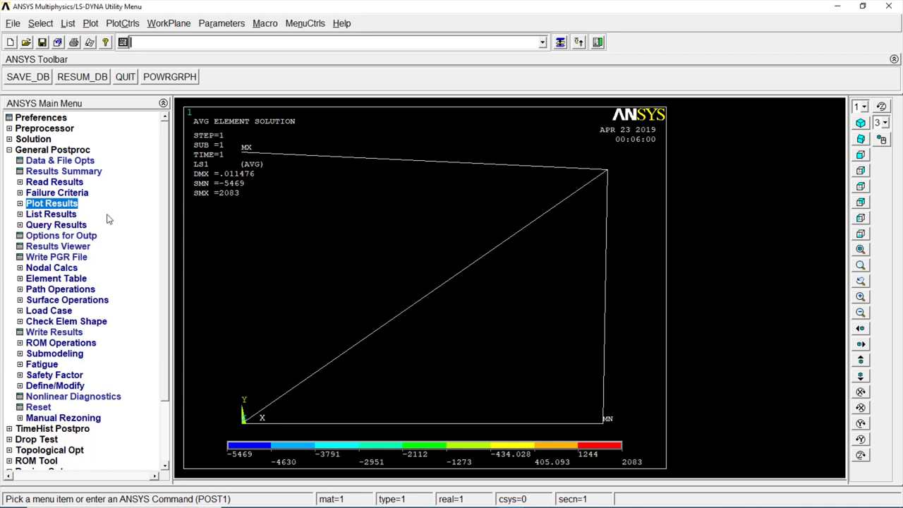
{"action": "mouse_move", "coordinate": [63, 229]}
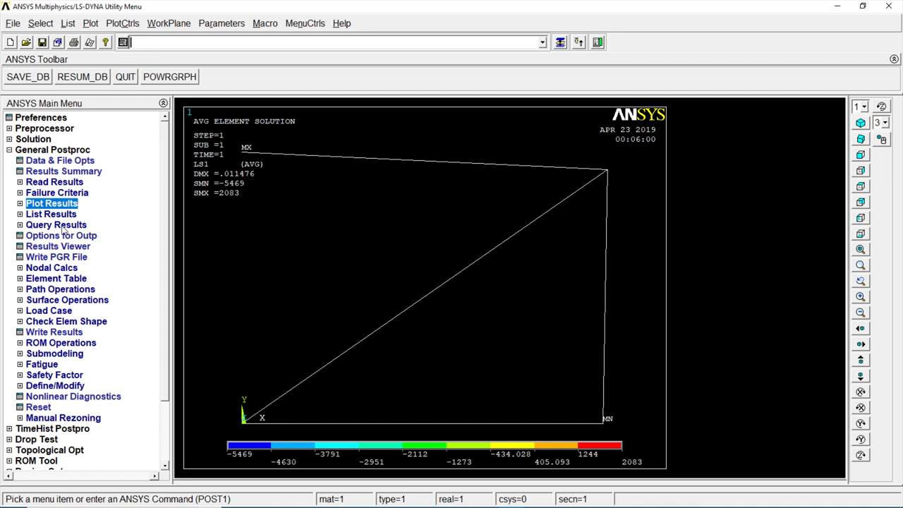
{"action": "left_click", "coordinate": [50, 214]}
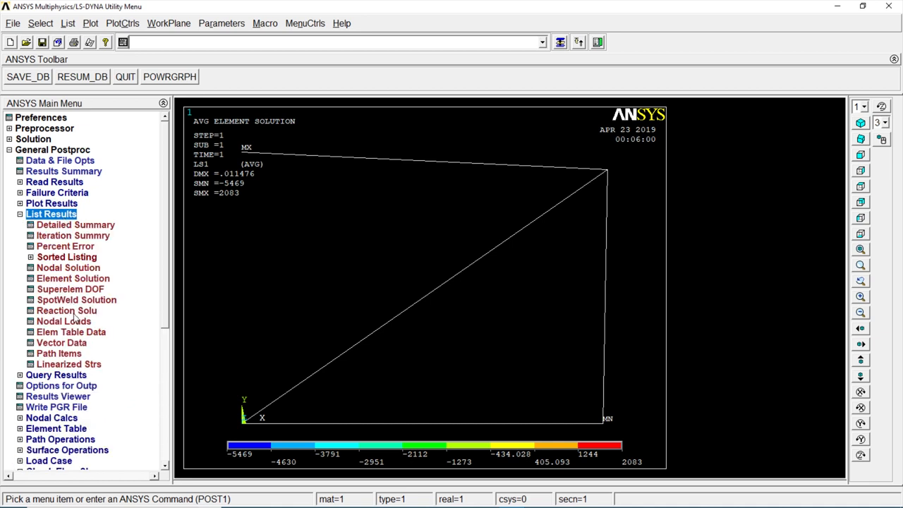
{"action": "left_click", "coordinate": [67, 311]}
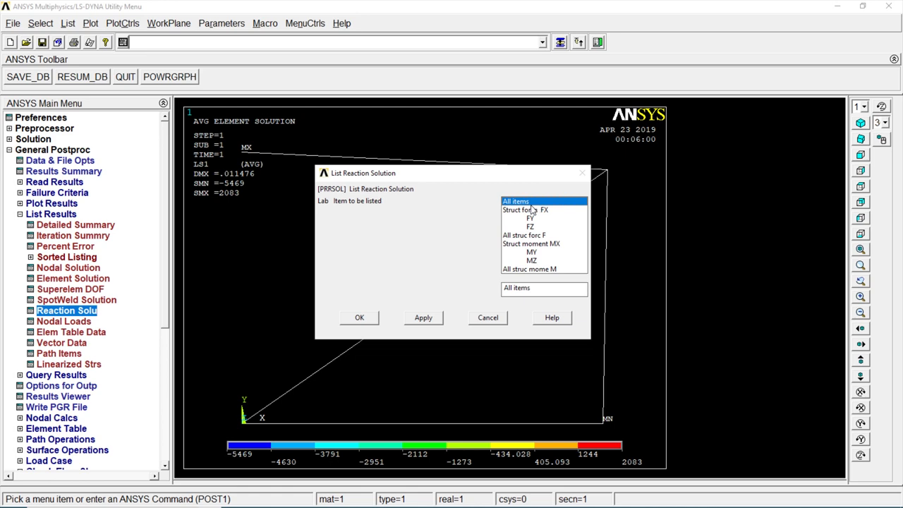
{"action": "left_click", "coordinate": [359, 317]}
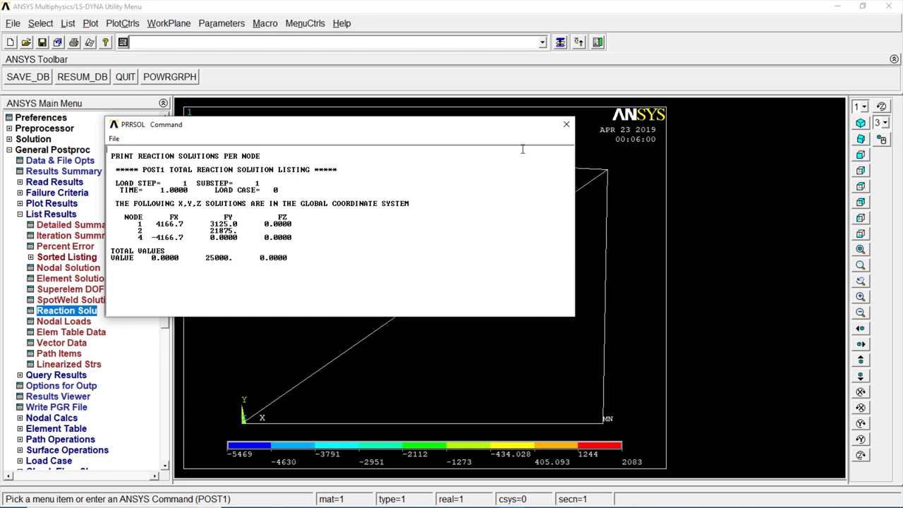
{"action": "left_click", "coordinate": [566, 125]}
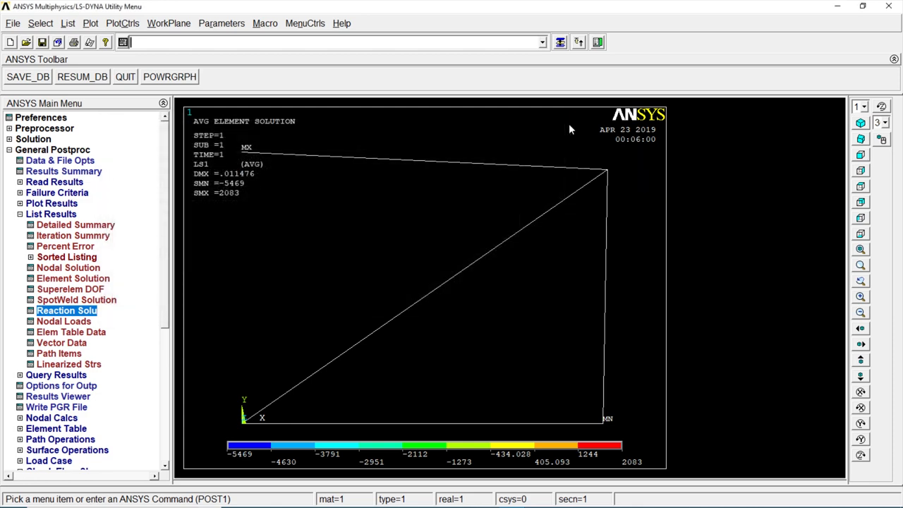